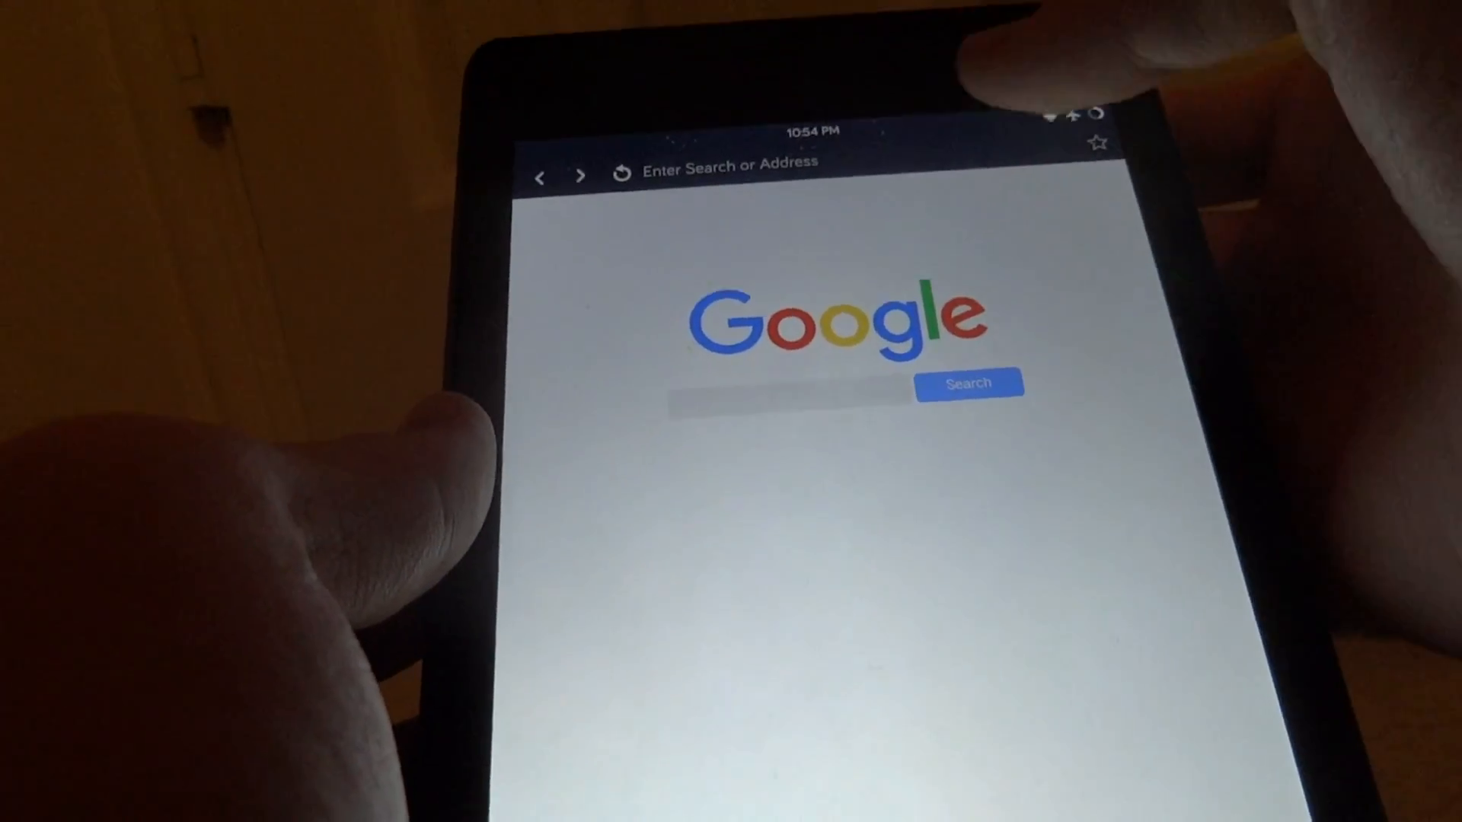
Search the web for Amazon Underground to reach the amazon.com/gp/mas/get/android page
click(727, 166)
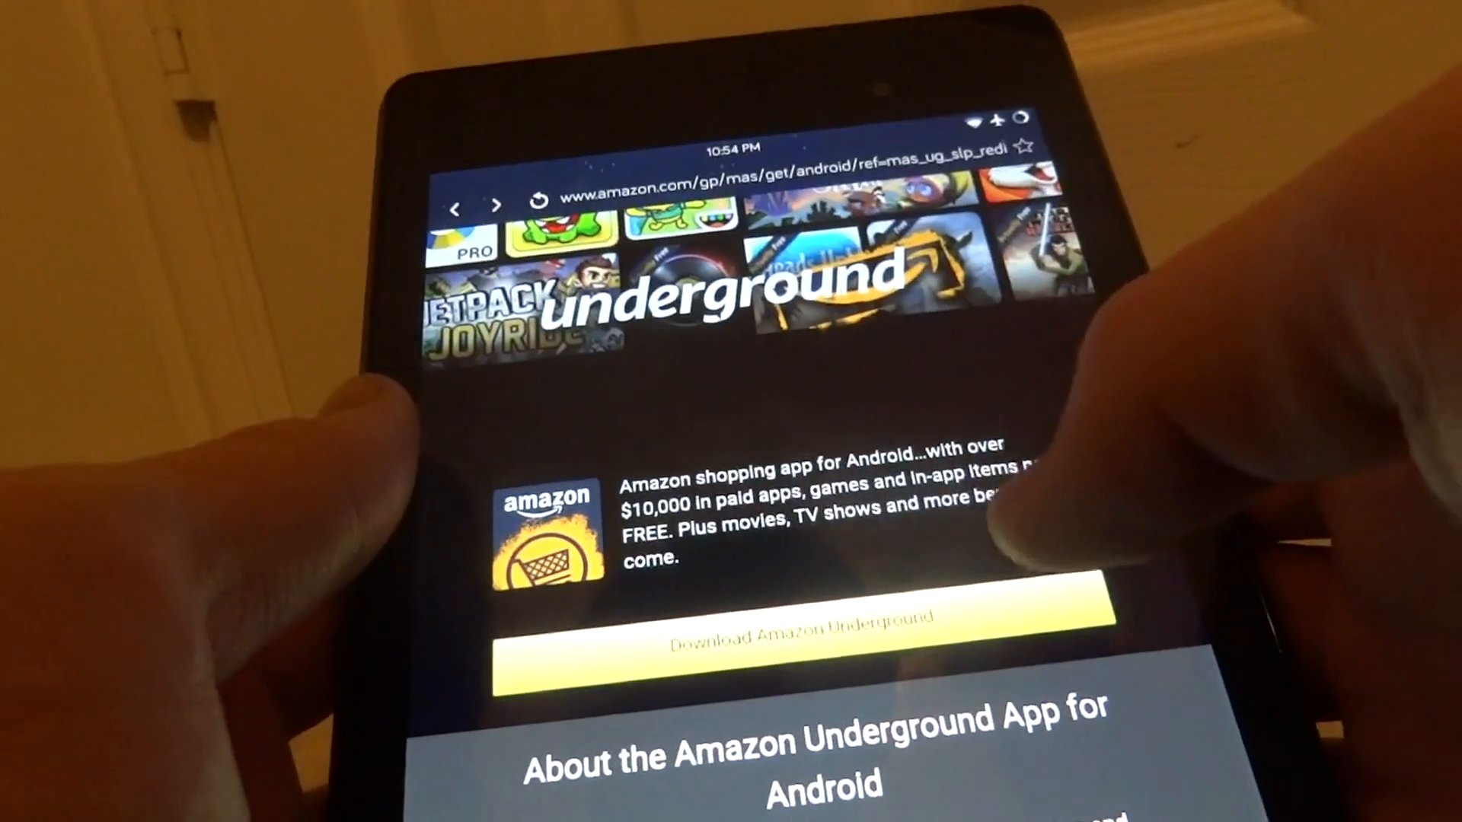
scroll(down, 3)
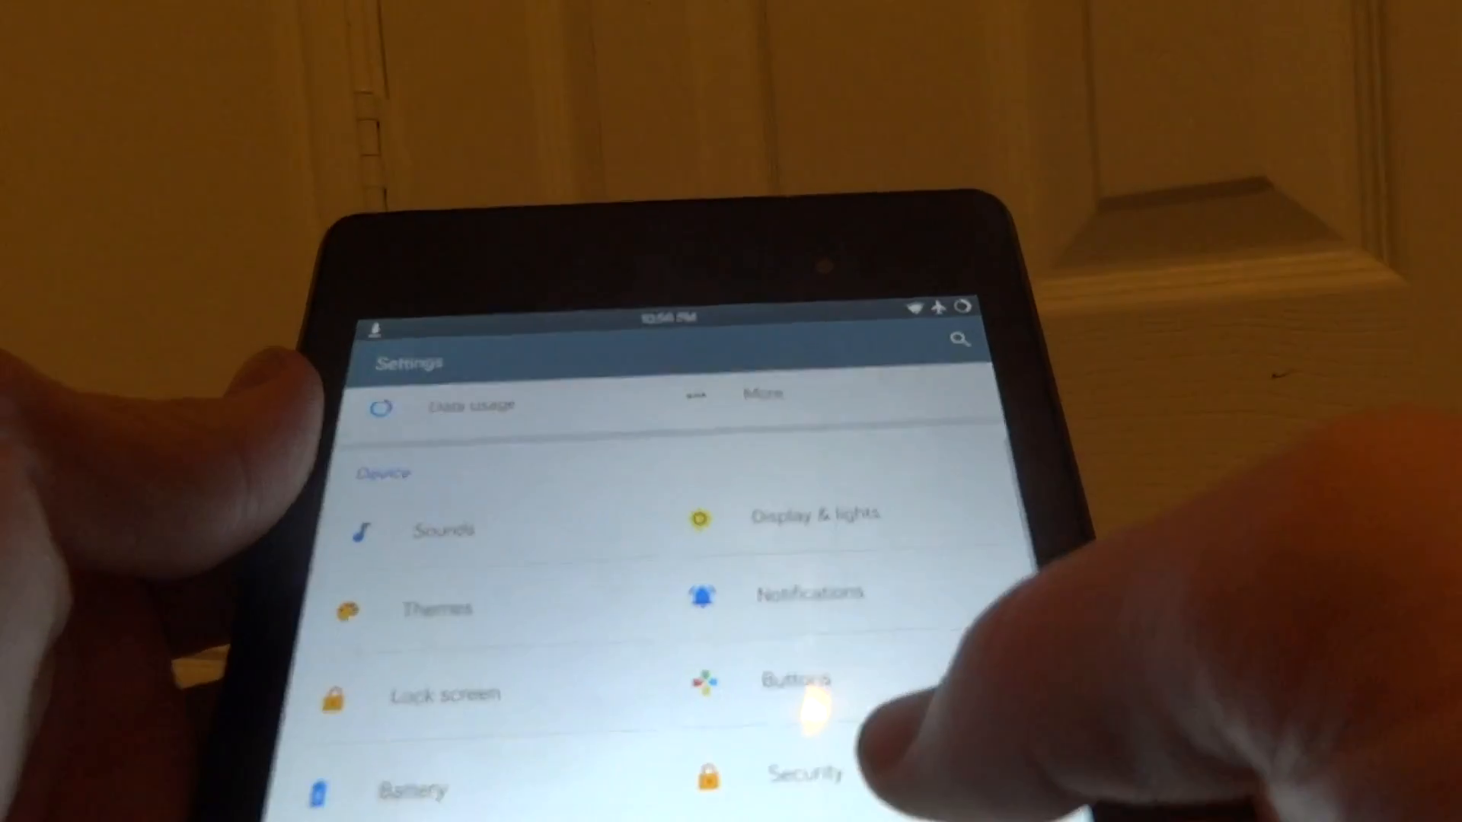
Turn on Unknown sources under Security settings and accept the risk warning
scroll(down, 3)
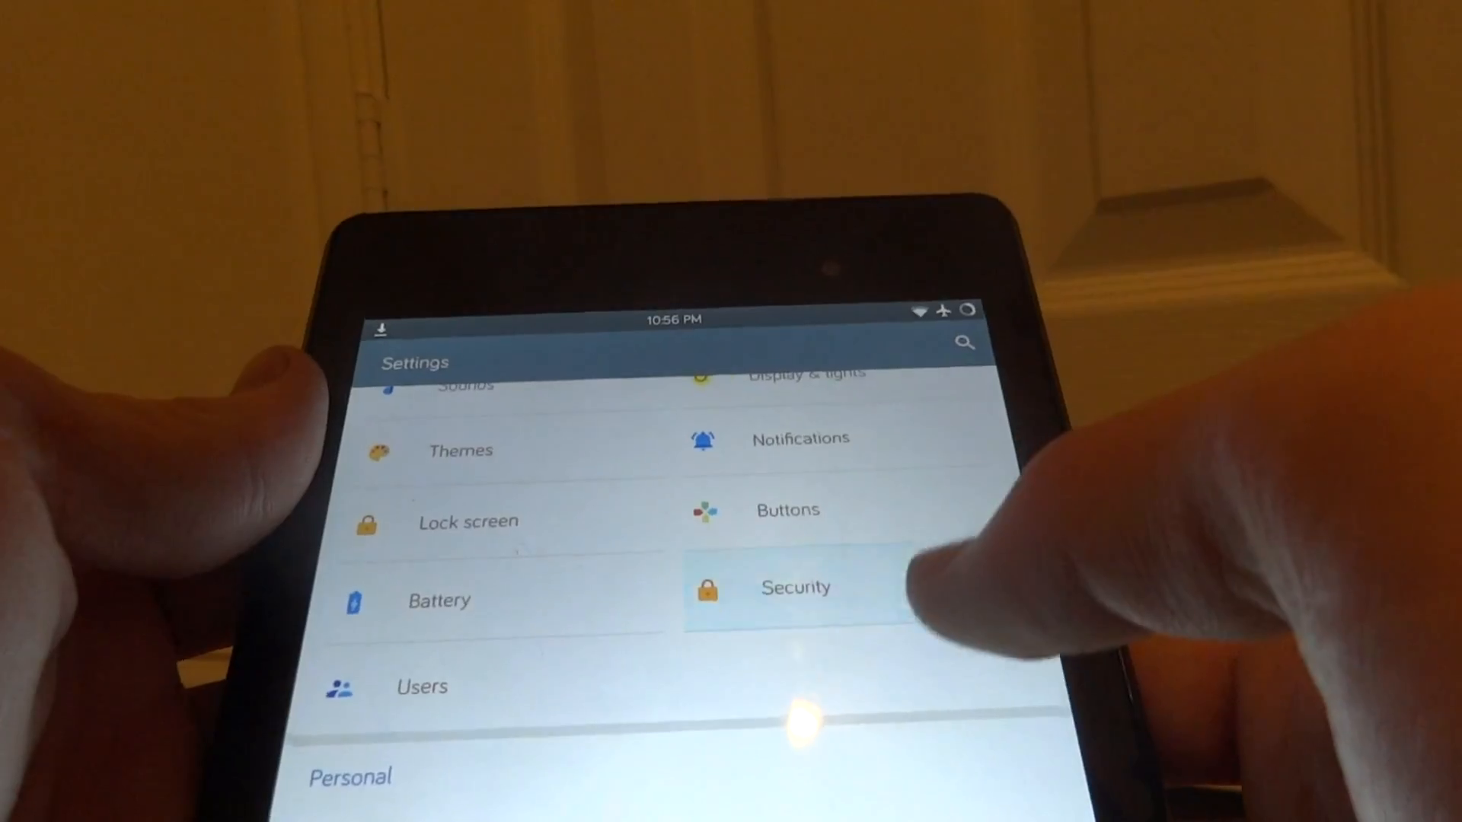
click(794, 587)
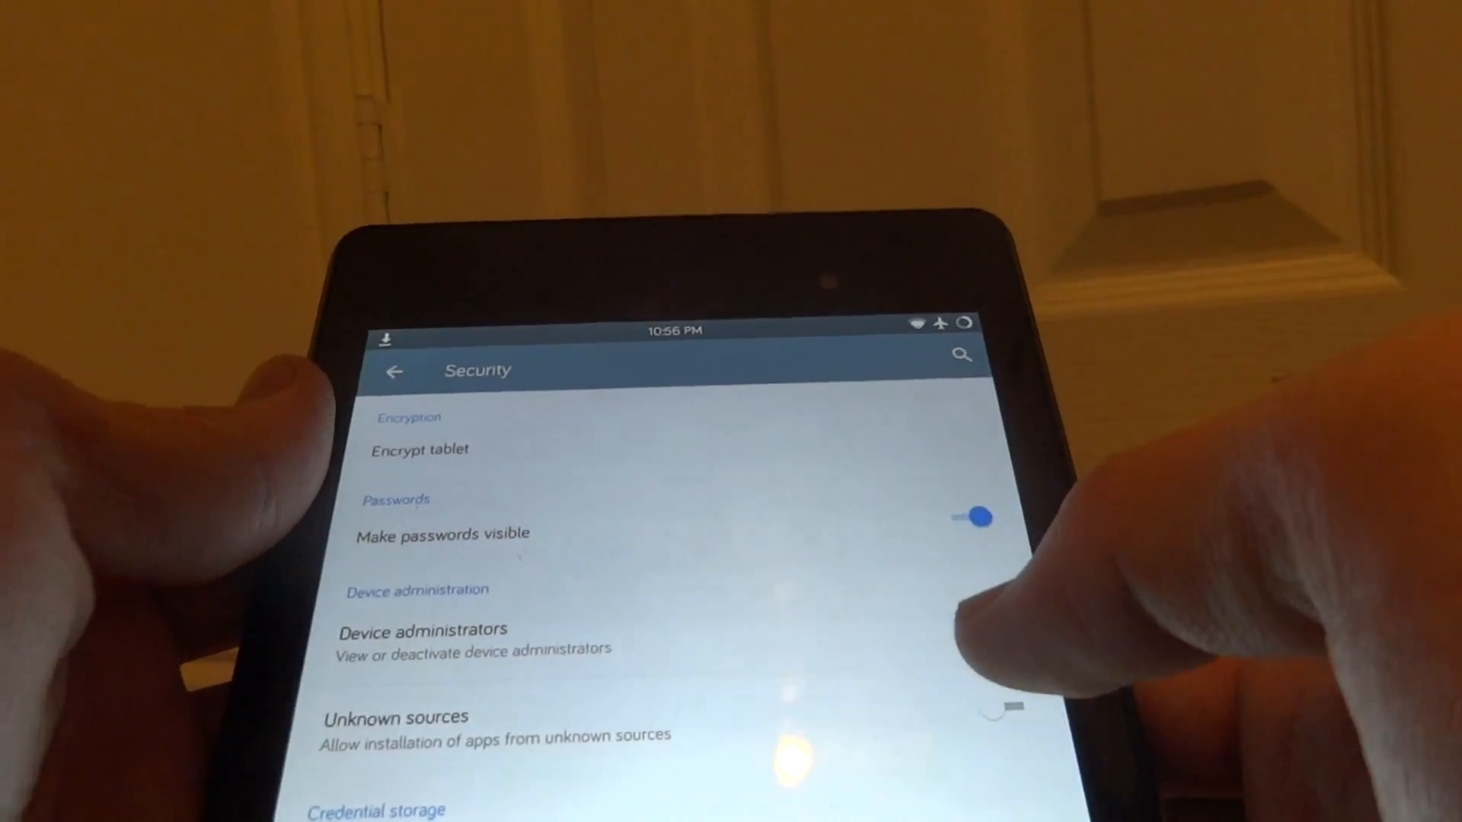
scroll(down, 3)
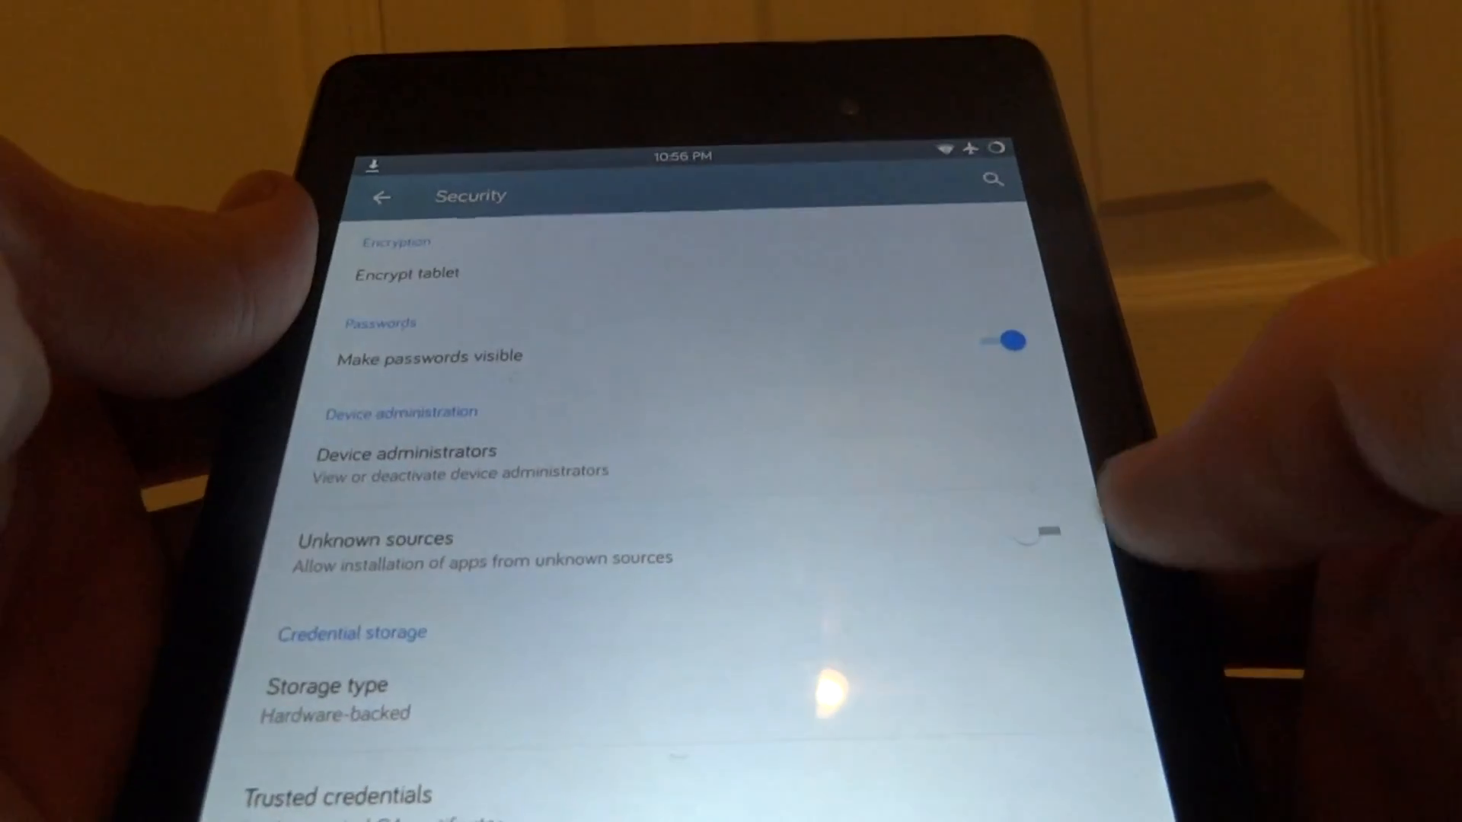
click(1033, 531)
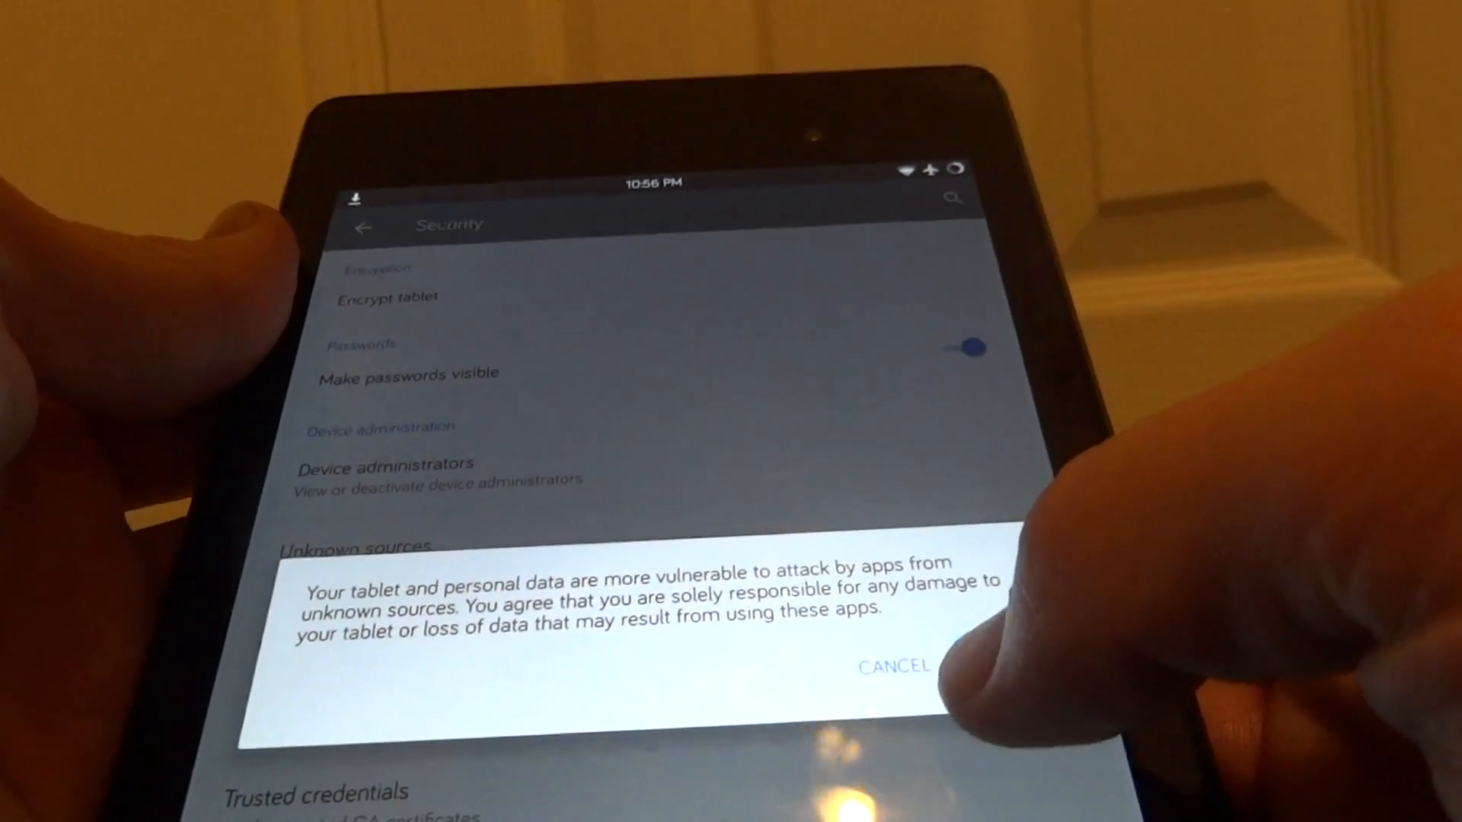
click(890, 666)
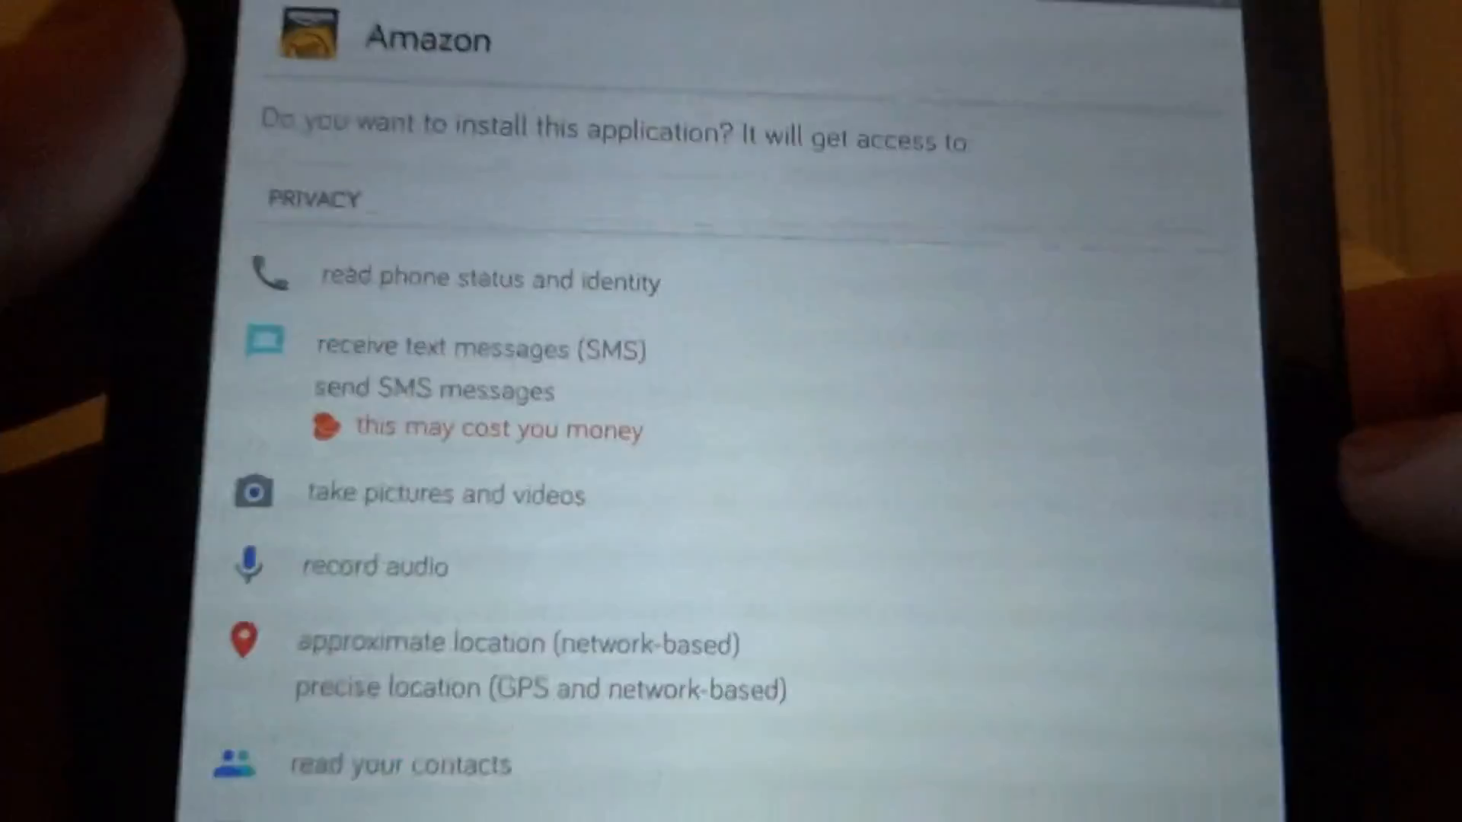
Review the Amazon app's requested permissions and install the downloaded APK
scroll(down, 3)
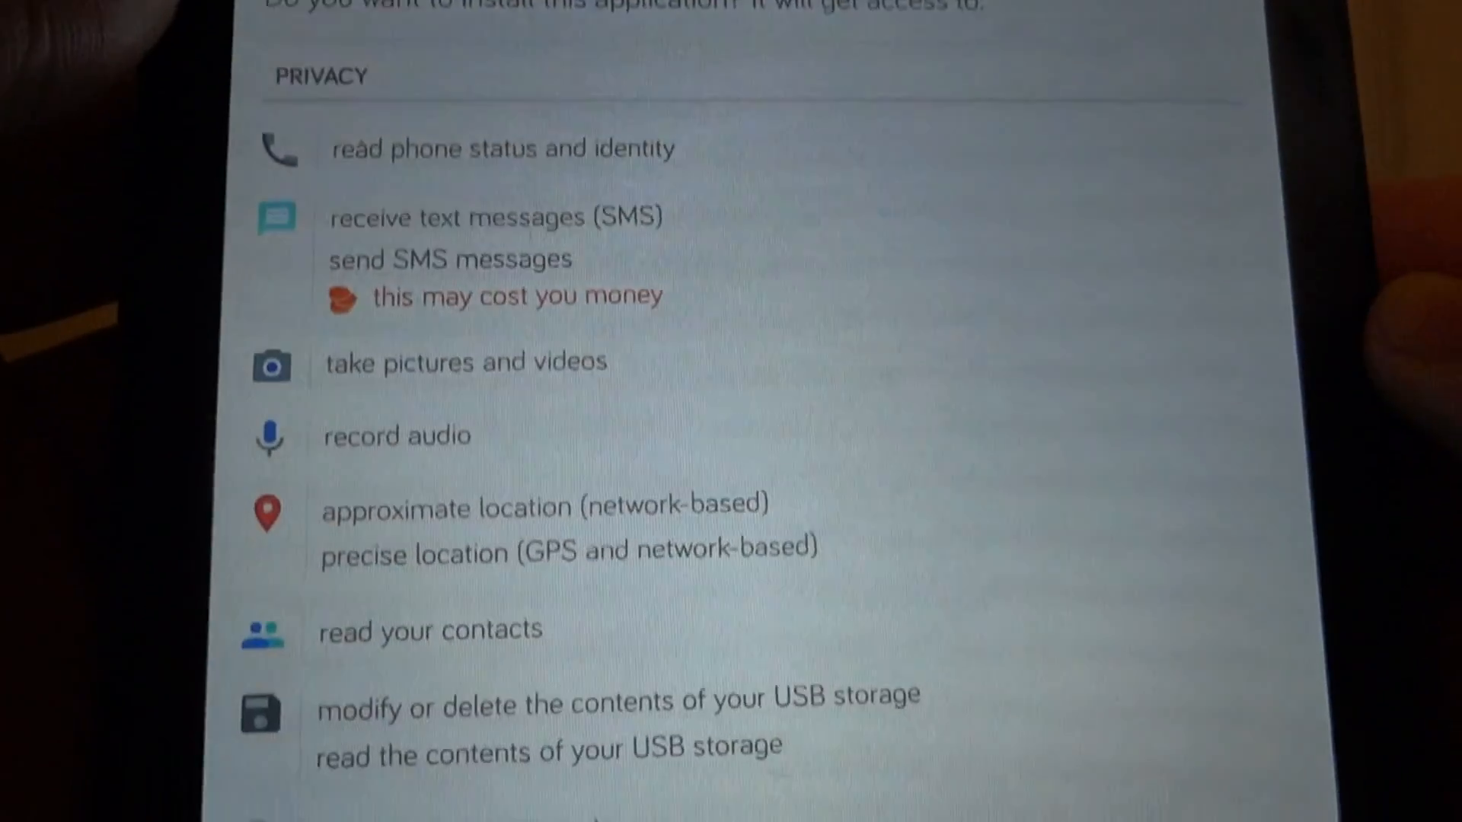
scroll(down, 3)
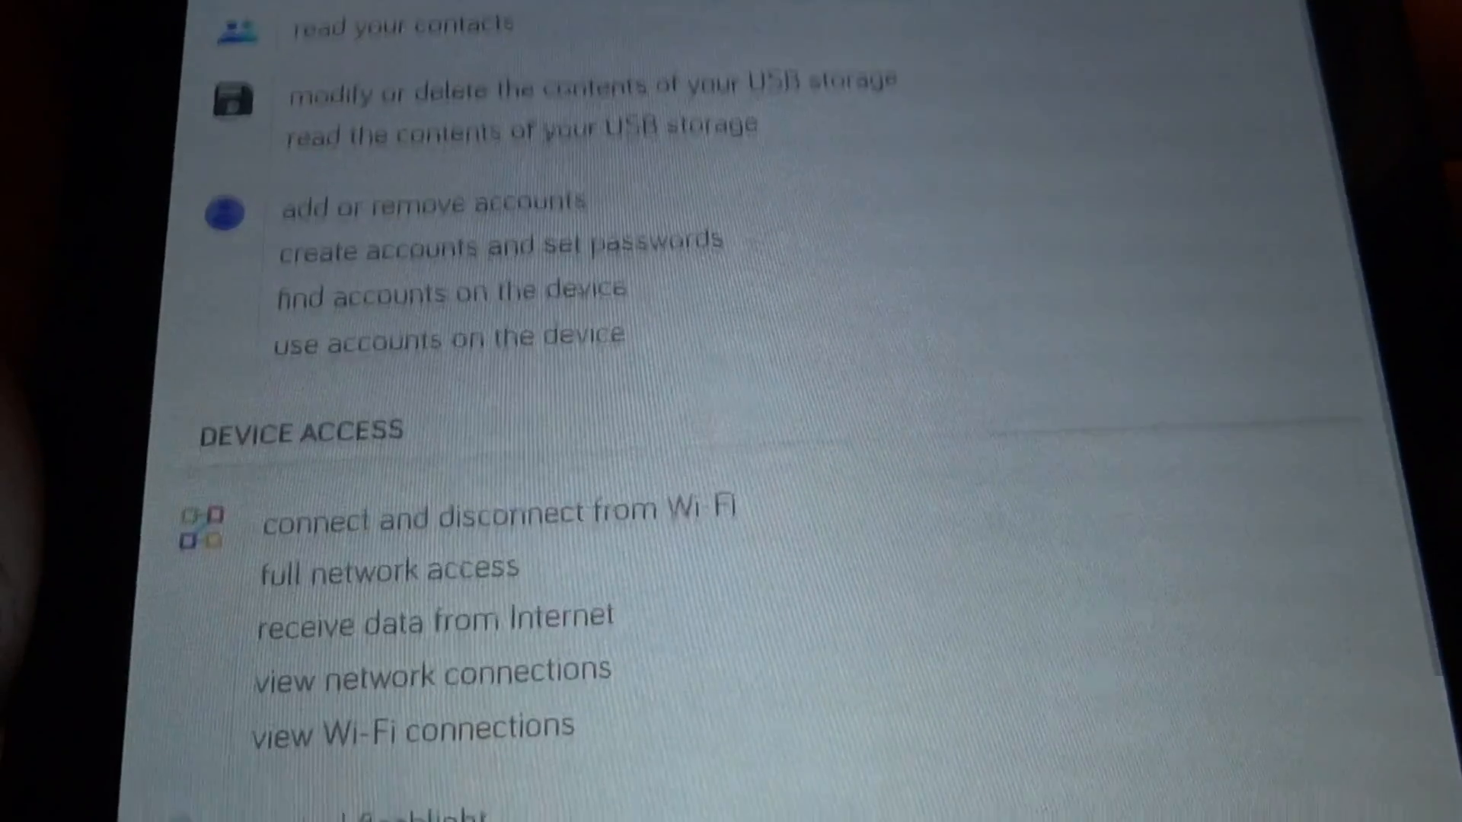
scroll(down, 3)
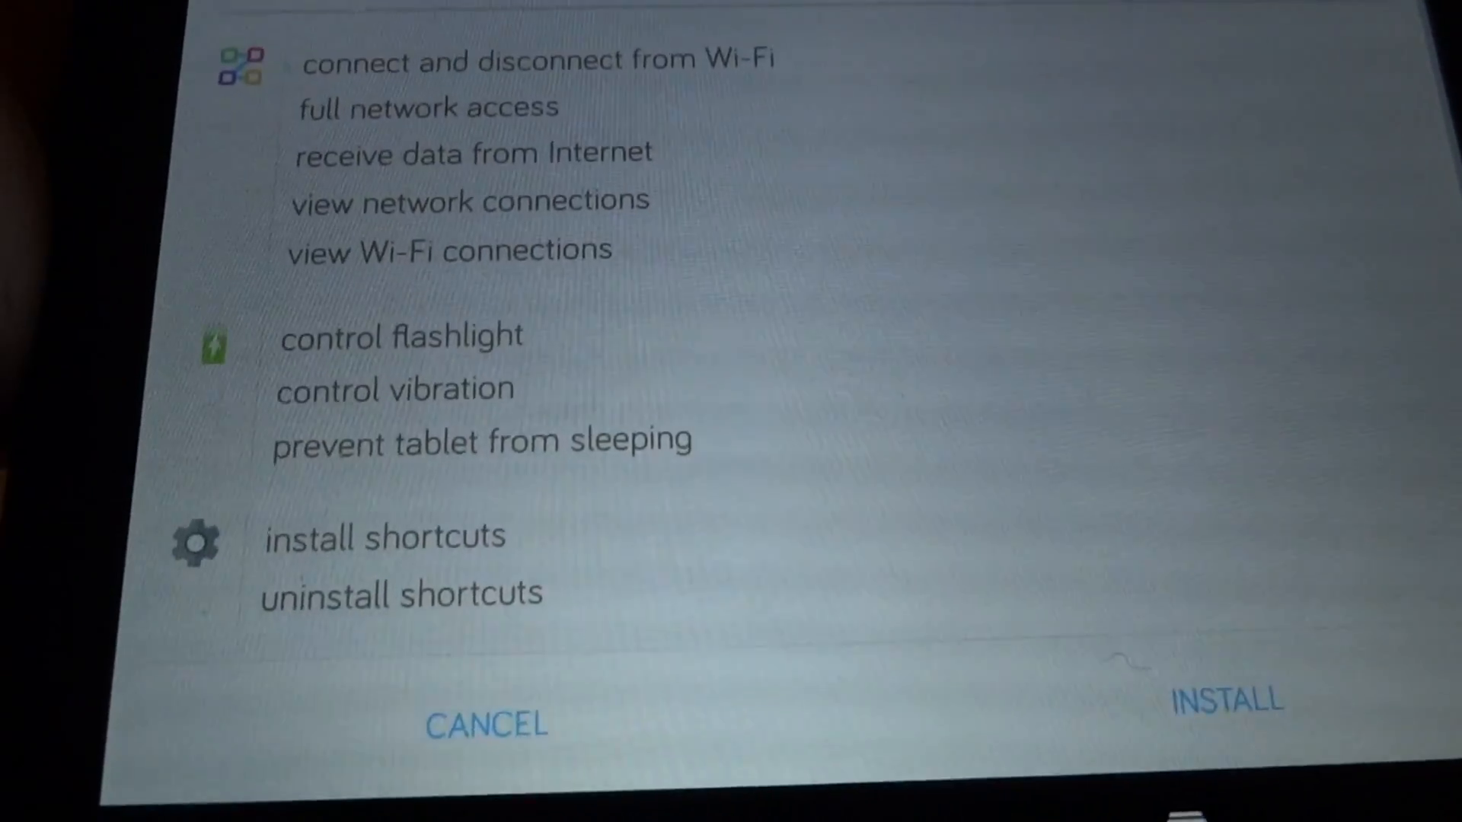
scroll(down, 3)
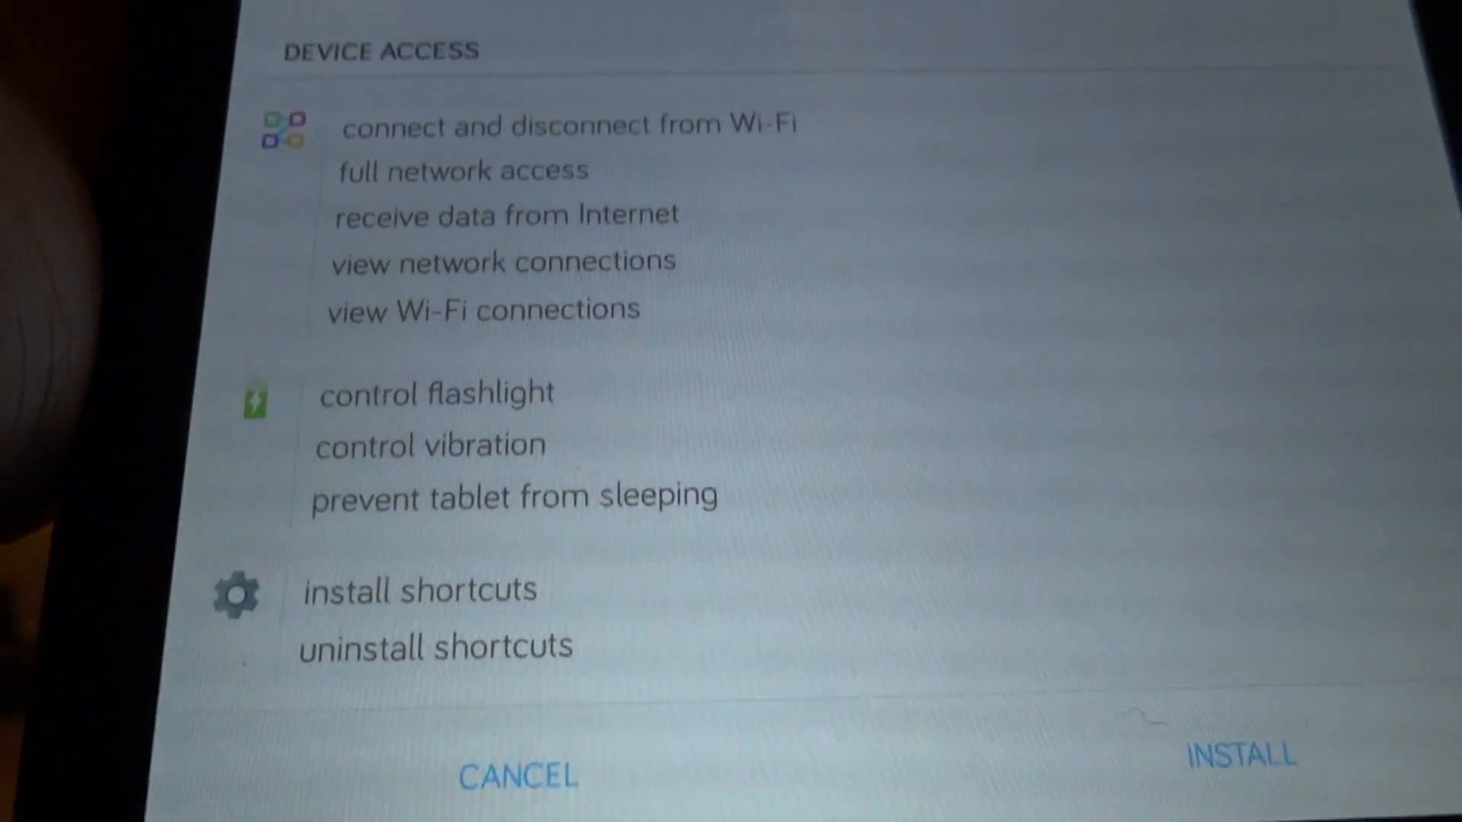
scroll(down, 3)
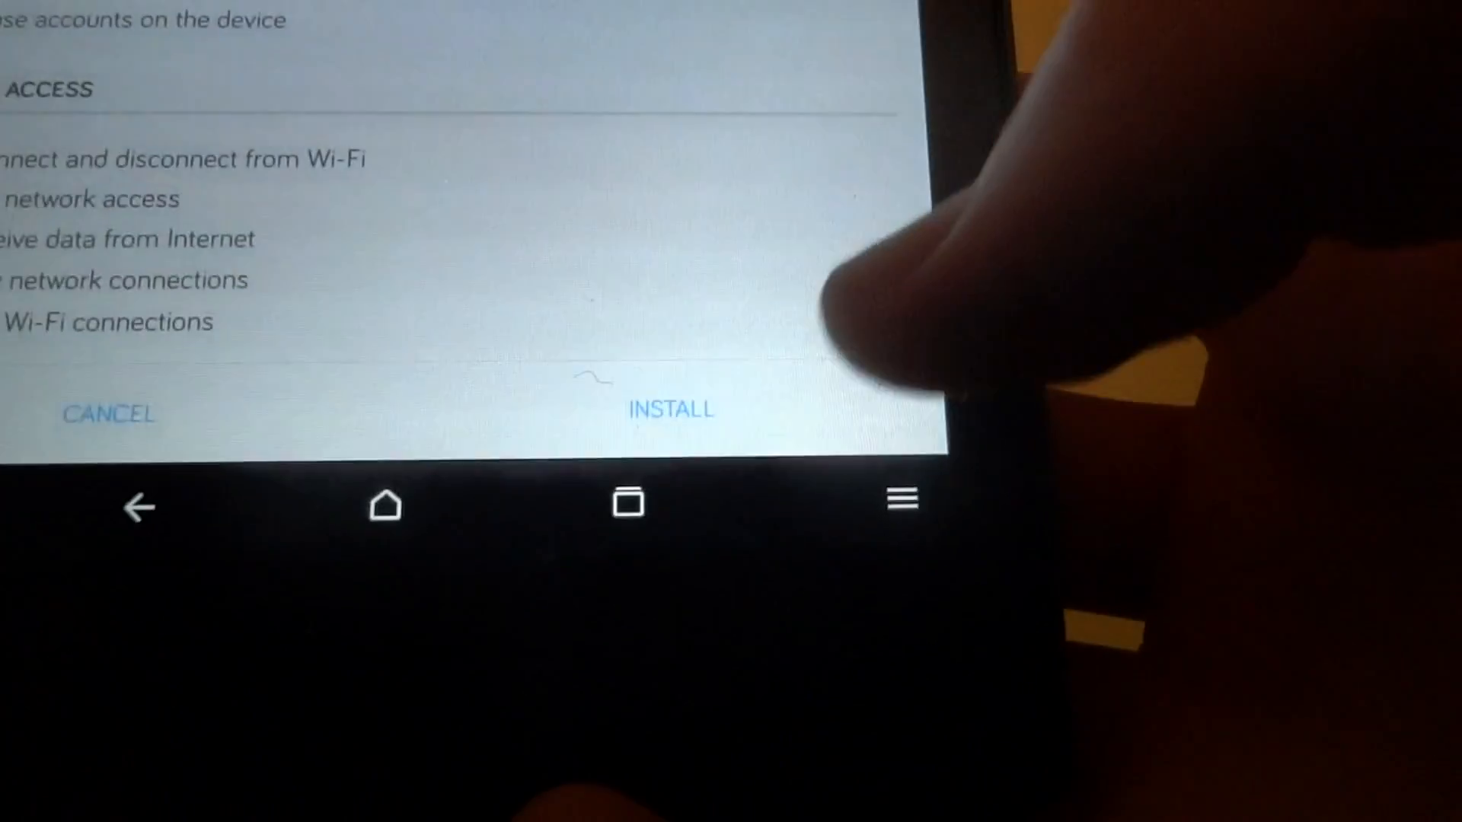
click(670, 410)
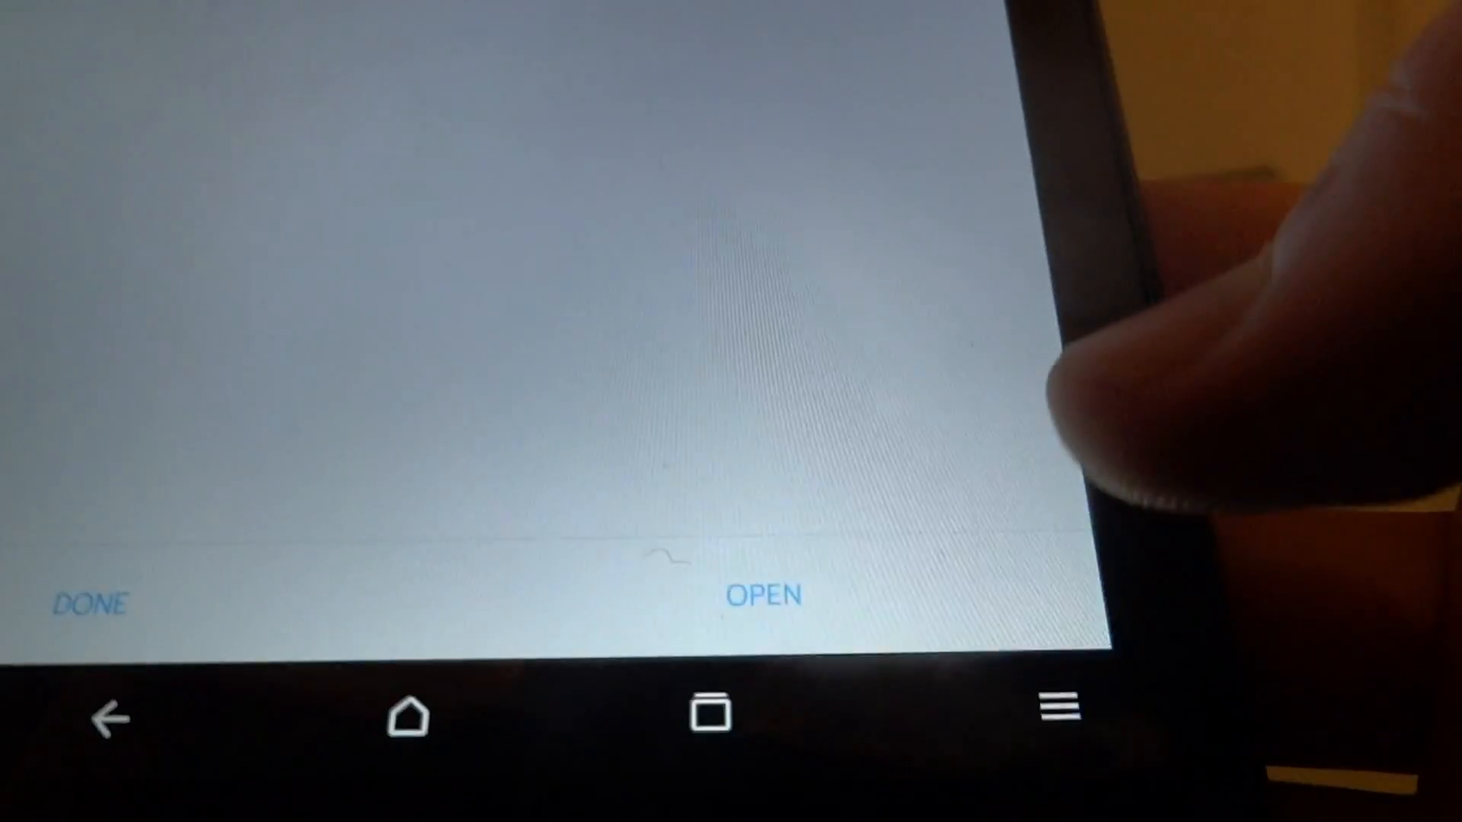
Open the installed Amazon Underground app and continue with the suggested account
click(764, 595)
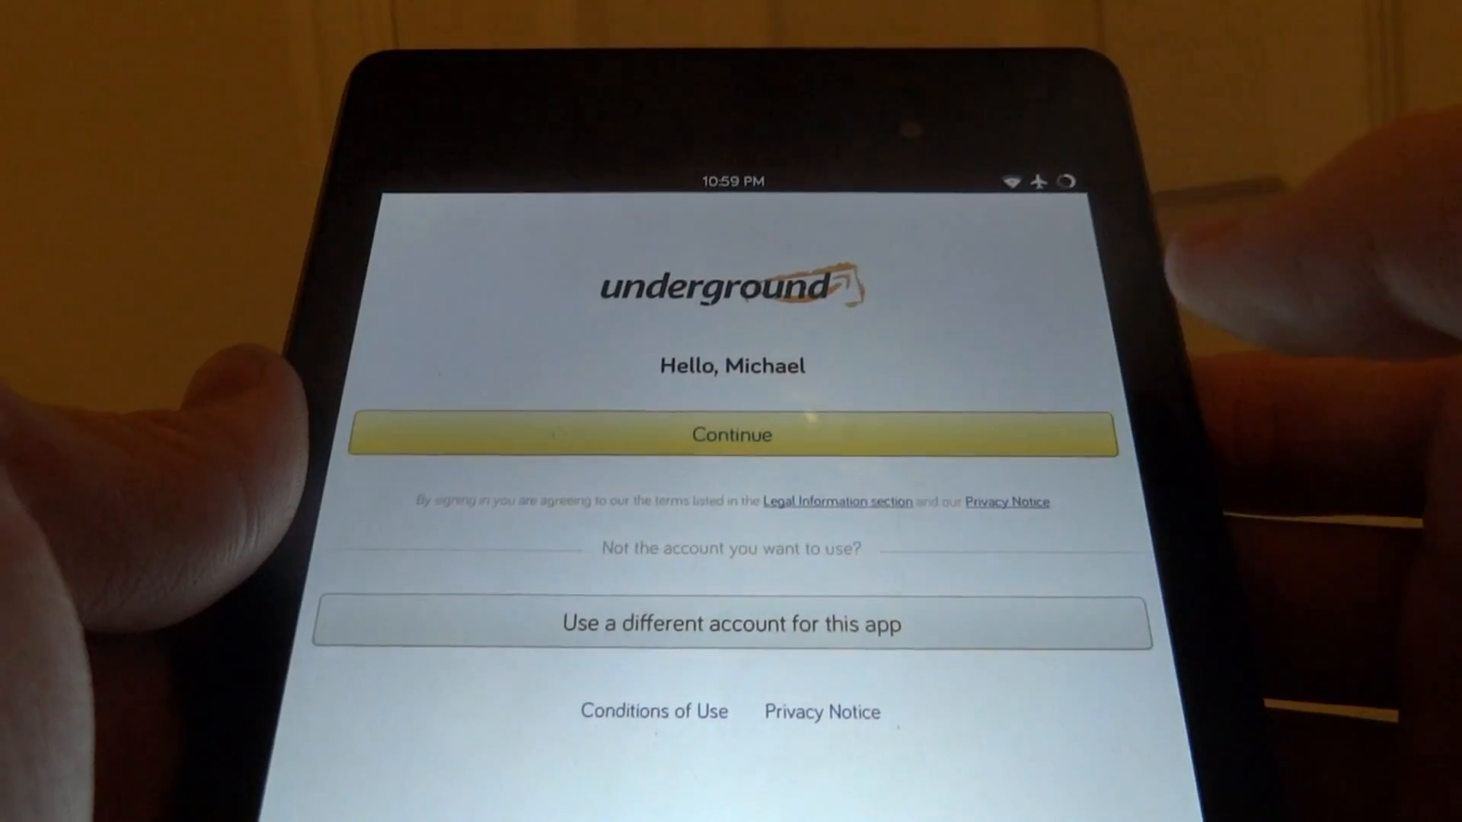
click(731, 434)
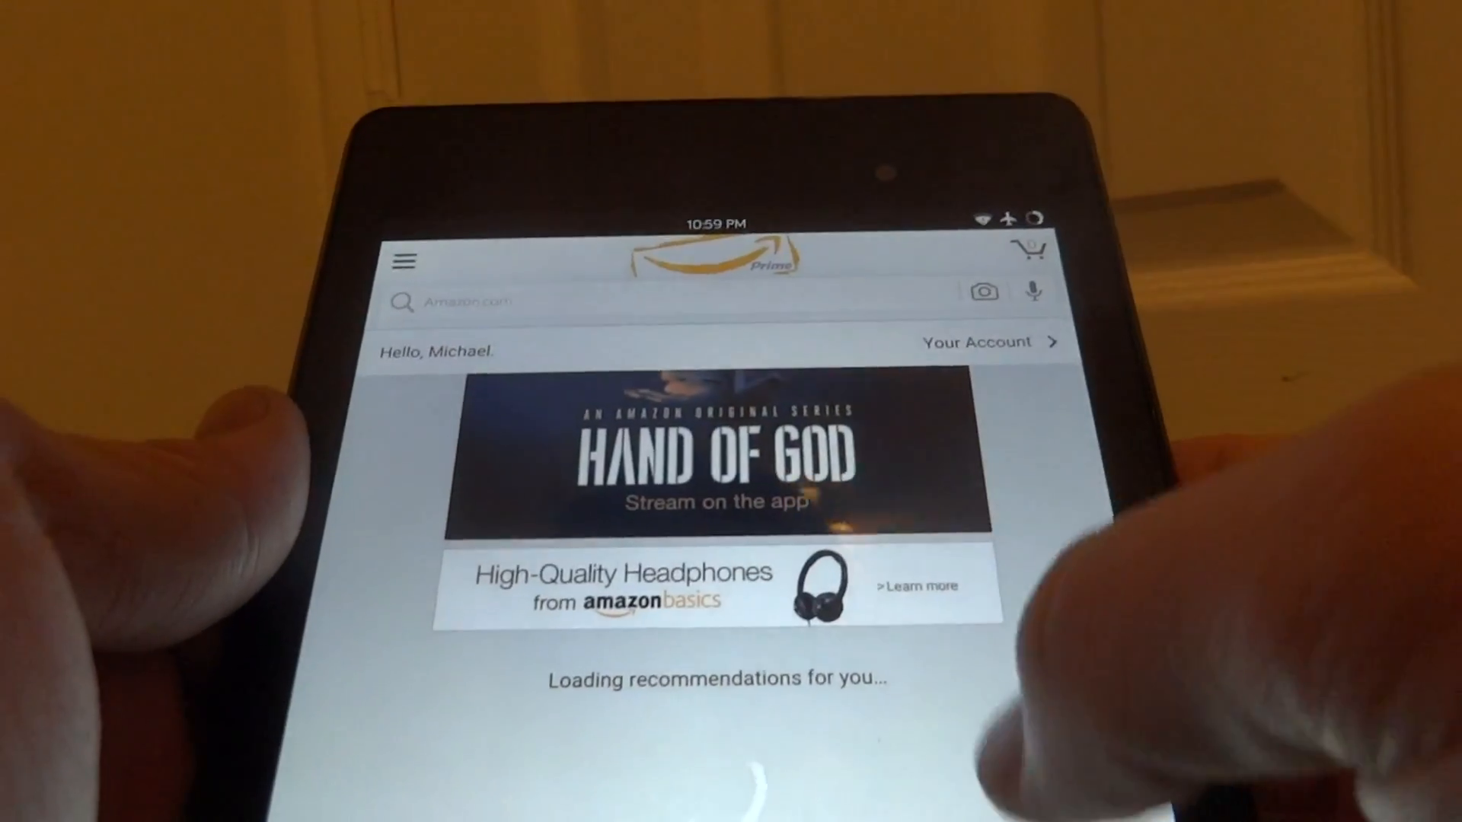
click(405, 261)
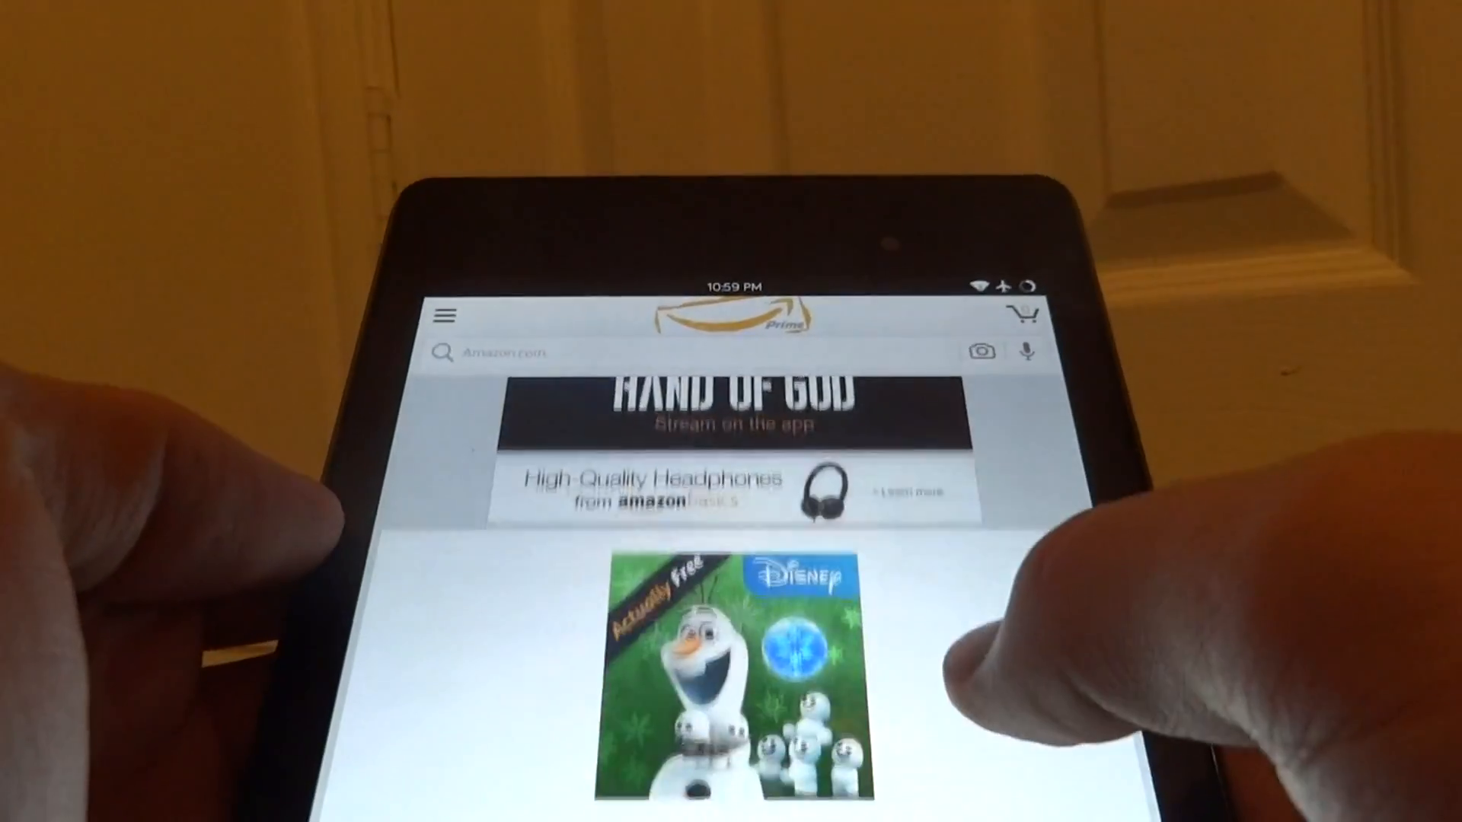
scroll(down, 3)
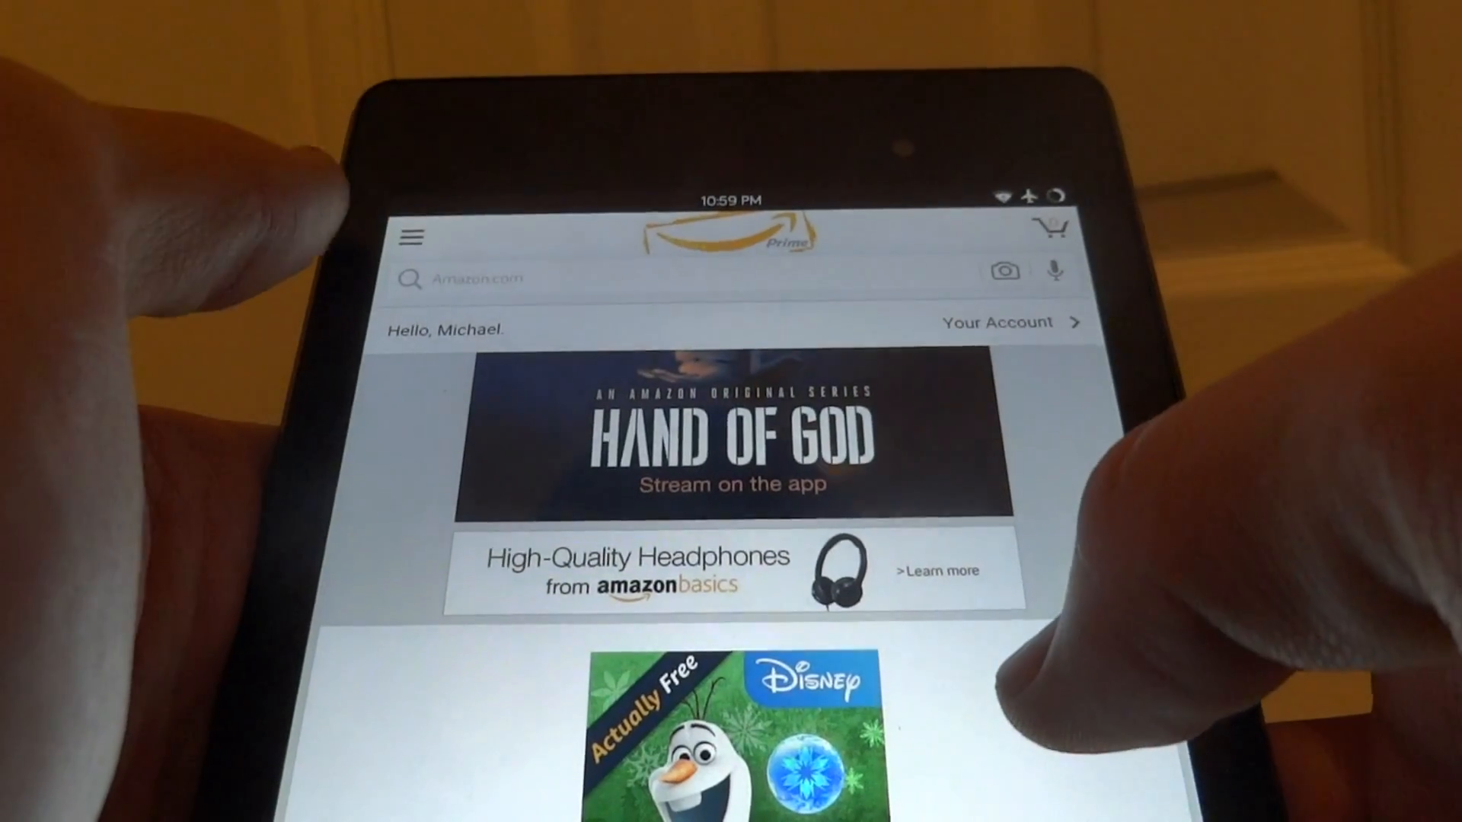
click(408, 236)
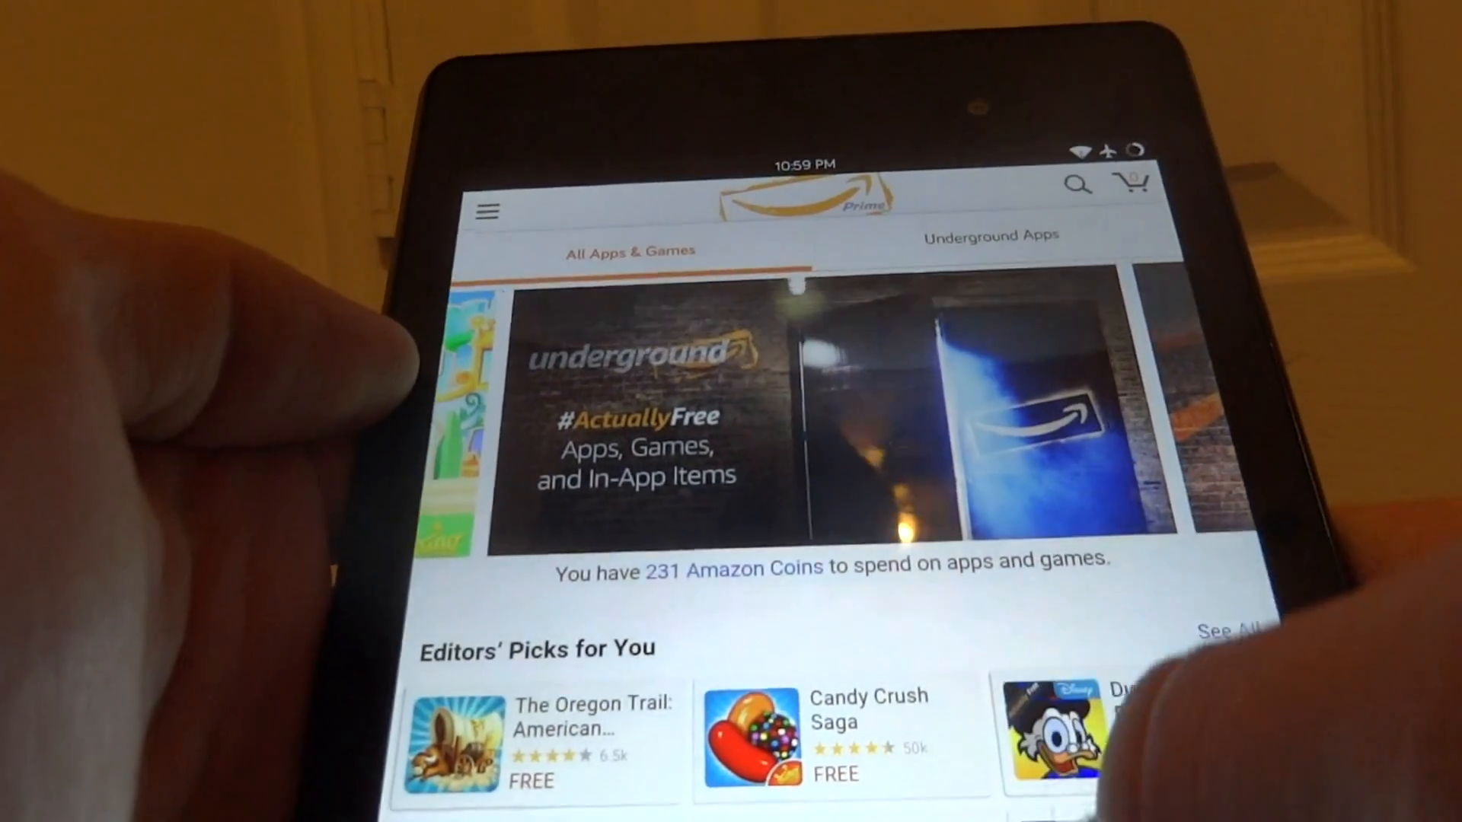
scroll(down, 3)
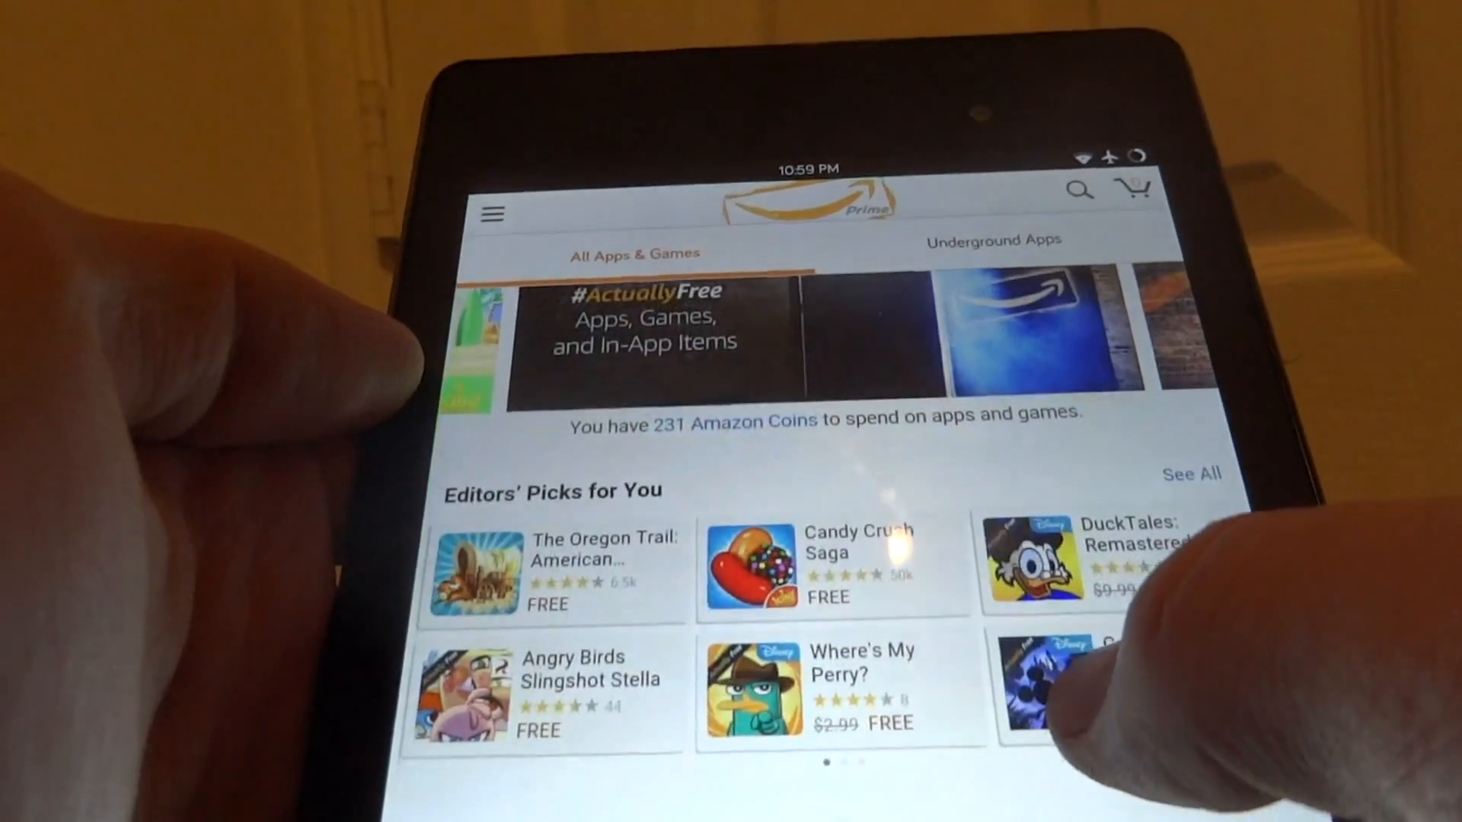
scroll(down, 3)
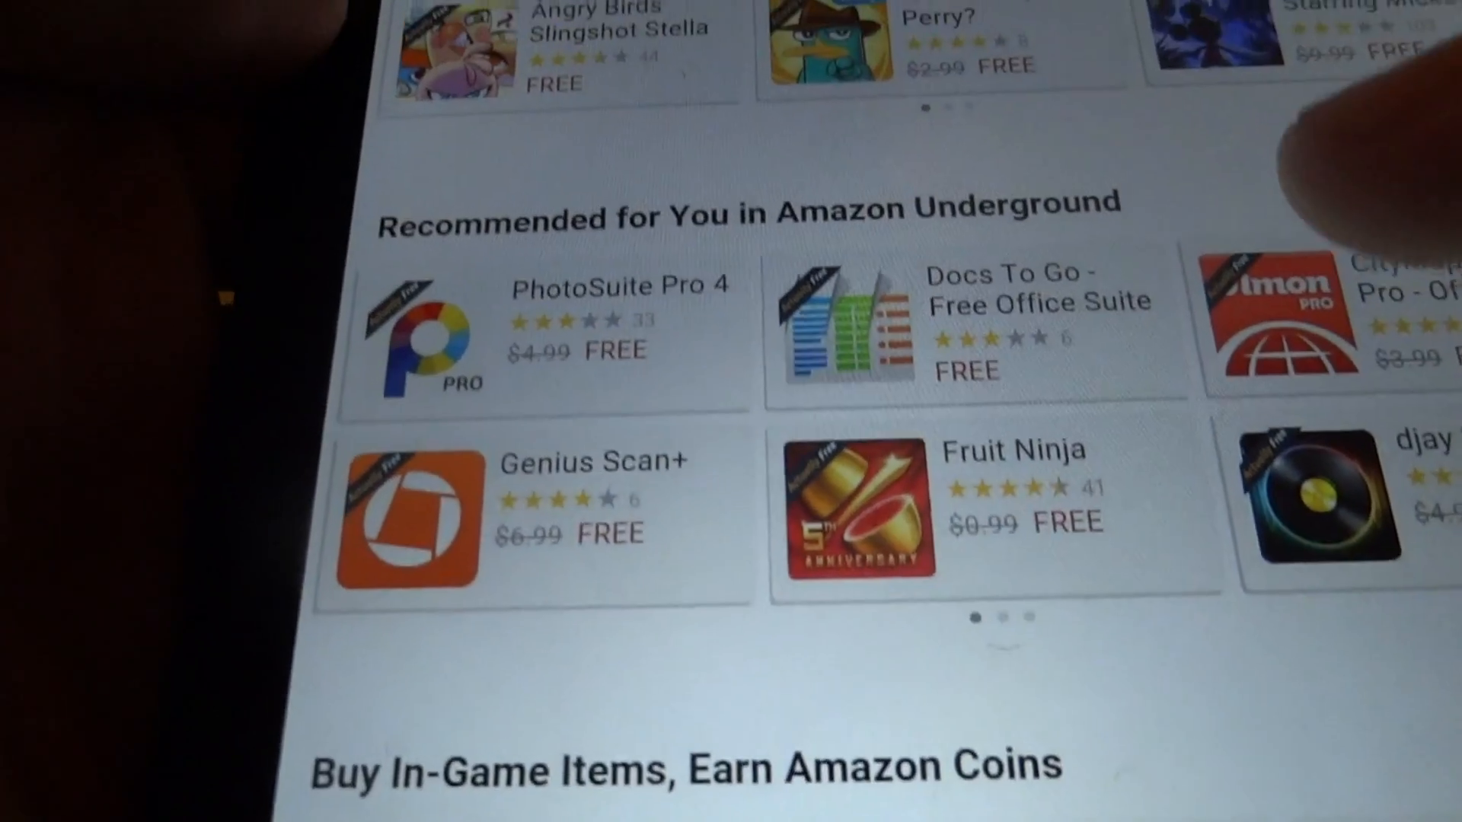
scroll(down, 3)
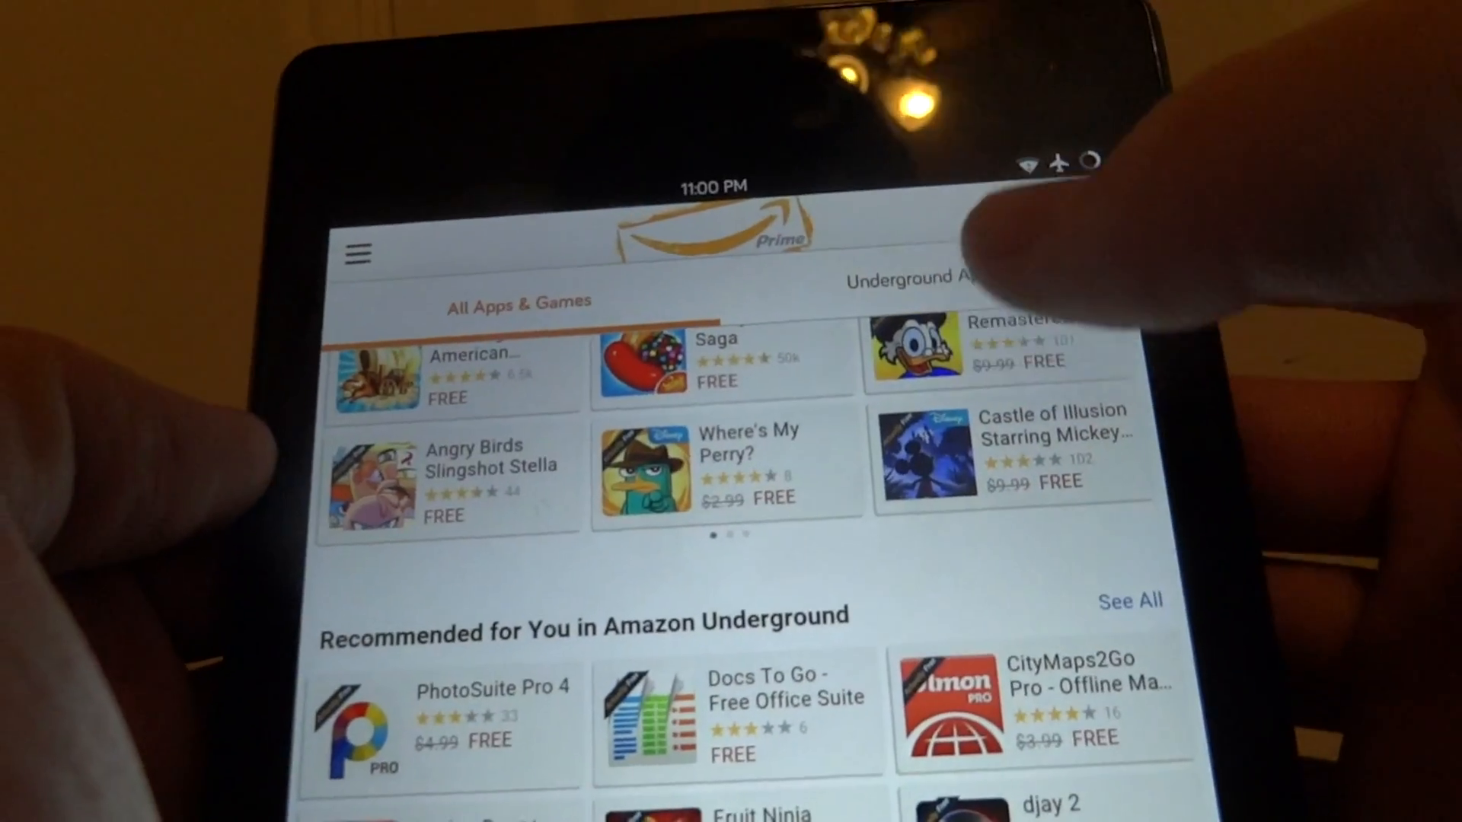
Open Calculator Pro from Recommended for You in the Underground Apps tab
click(916, 282)
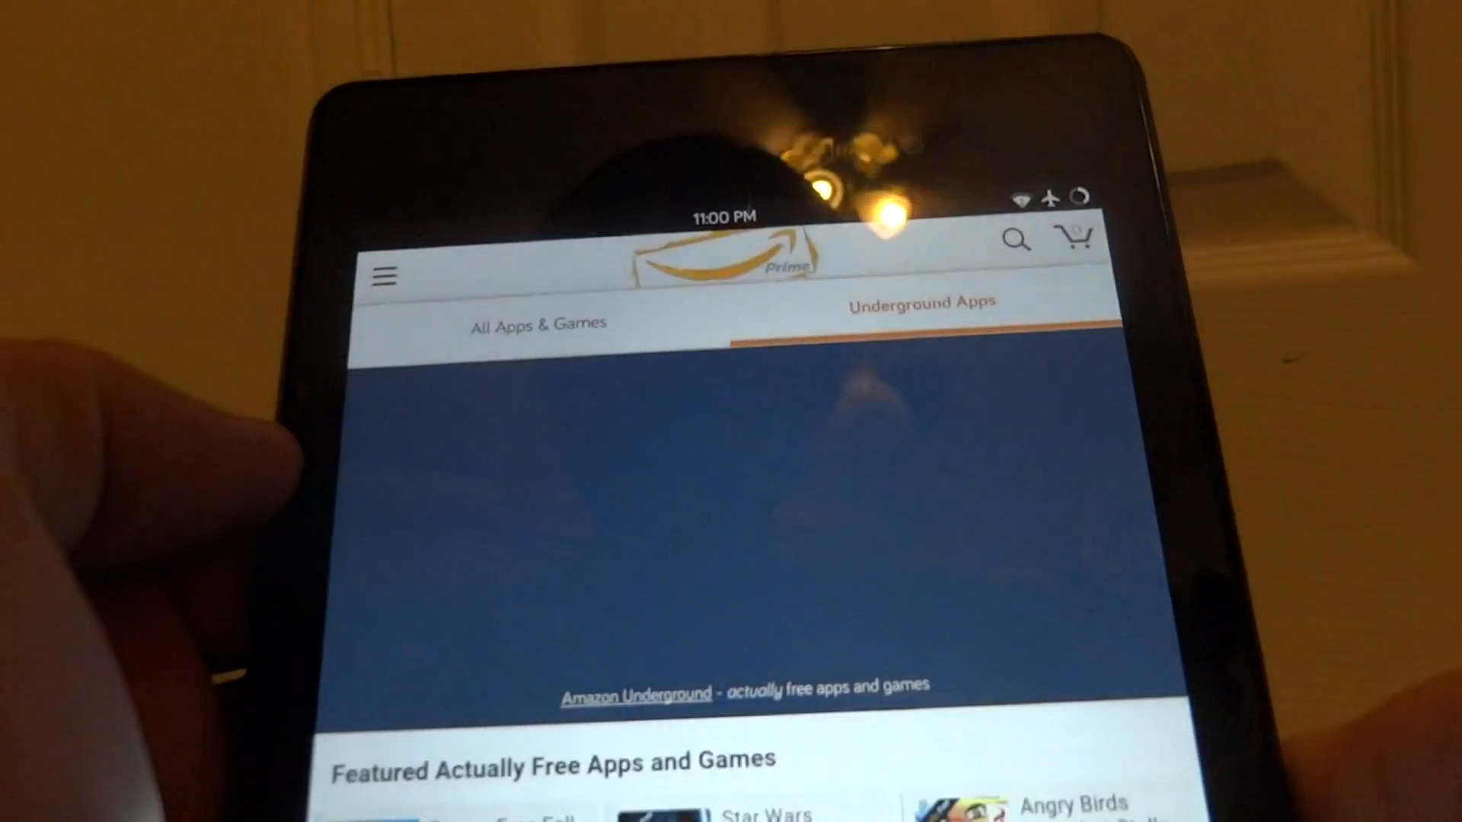
scroll(down, 3)
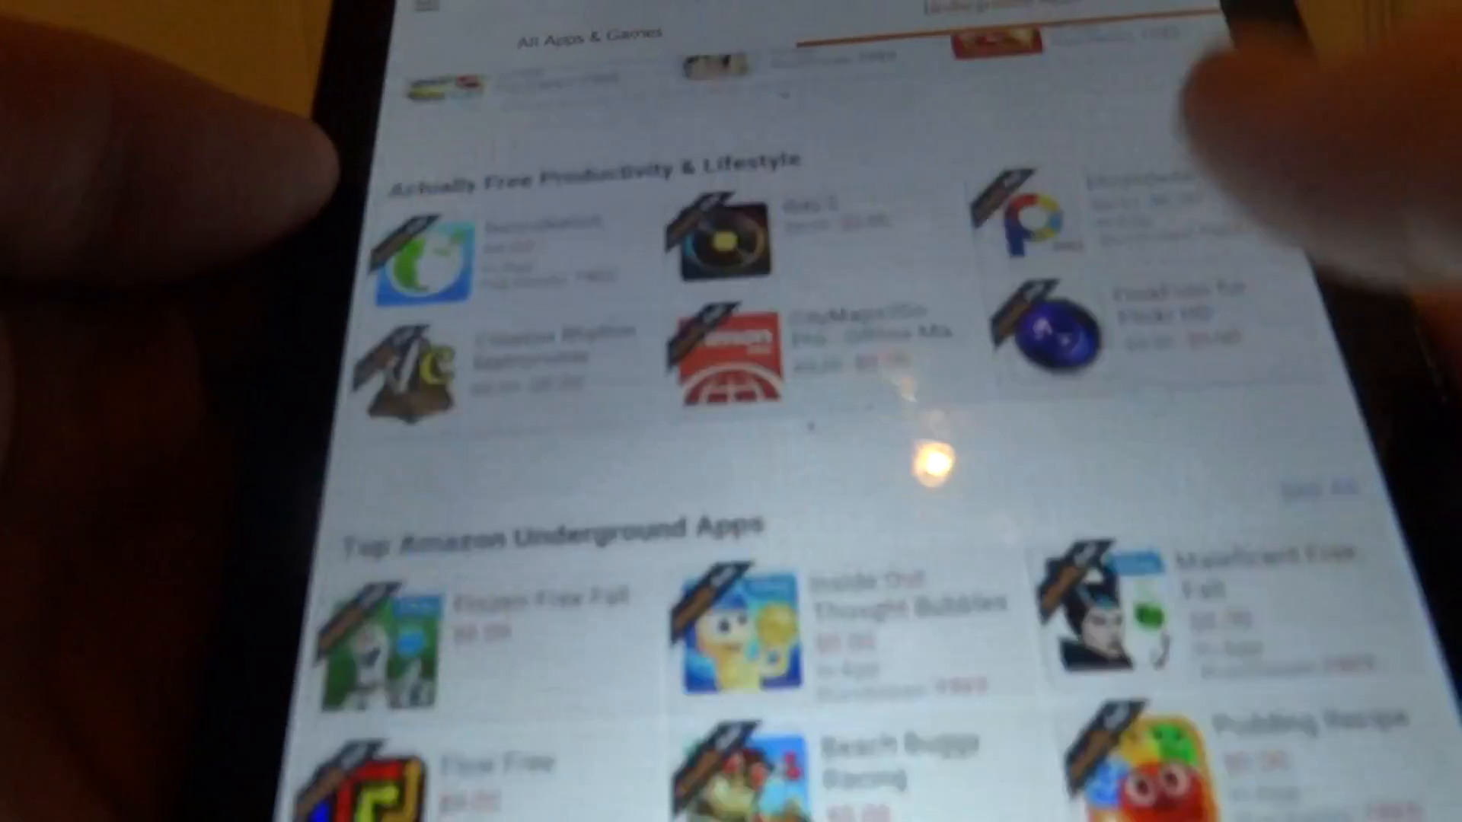
scroll(down, 3)
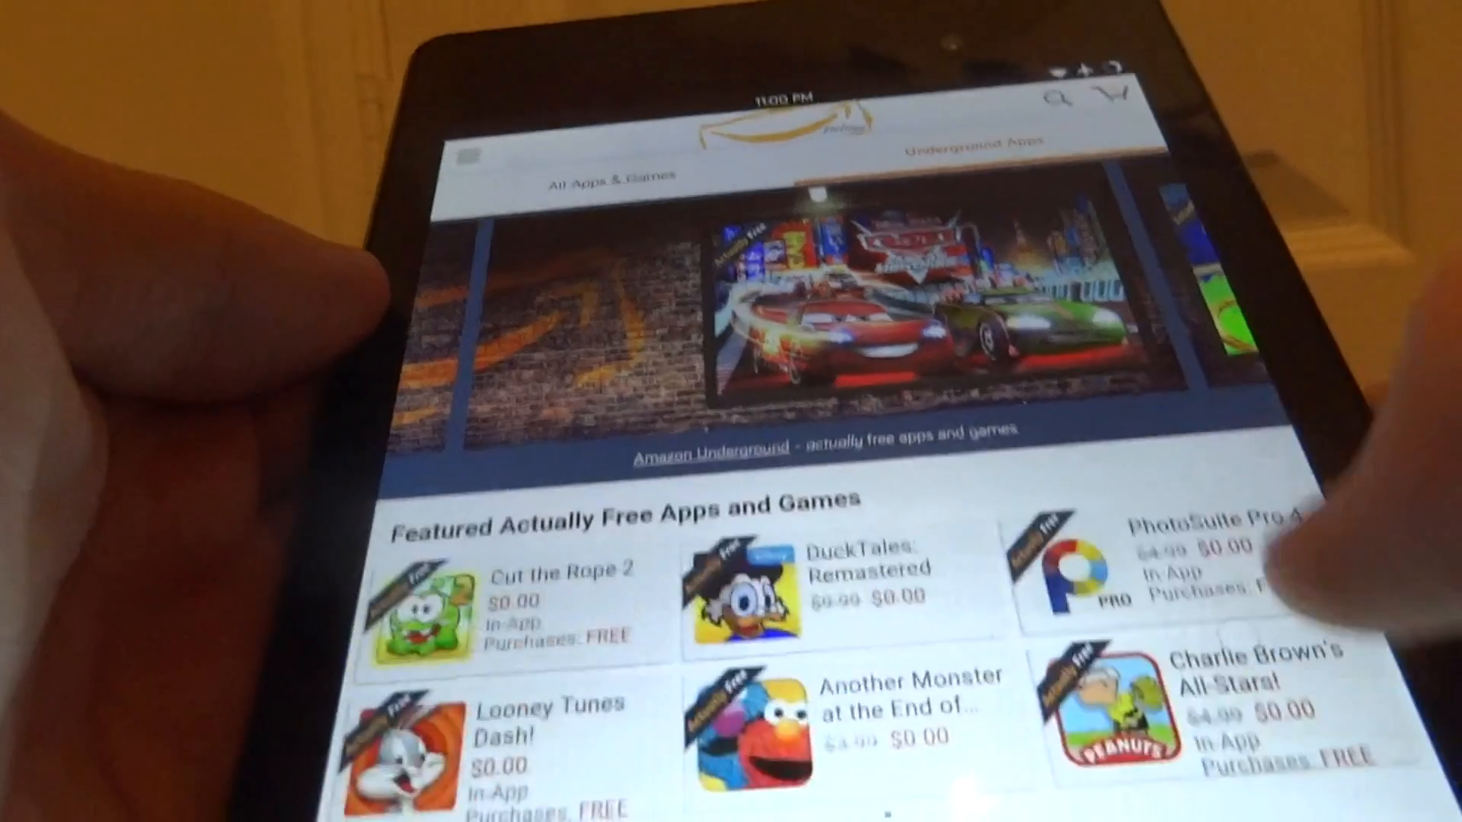
scroll(down, 3)
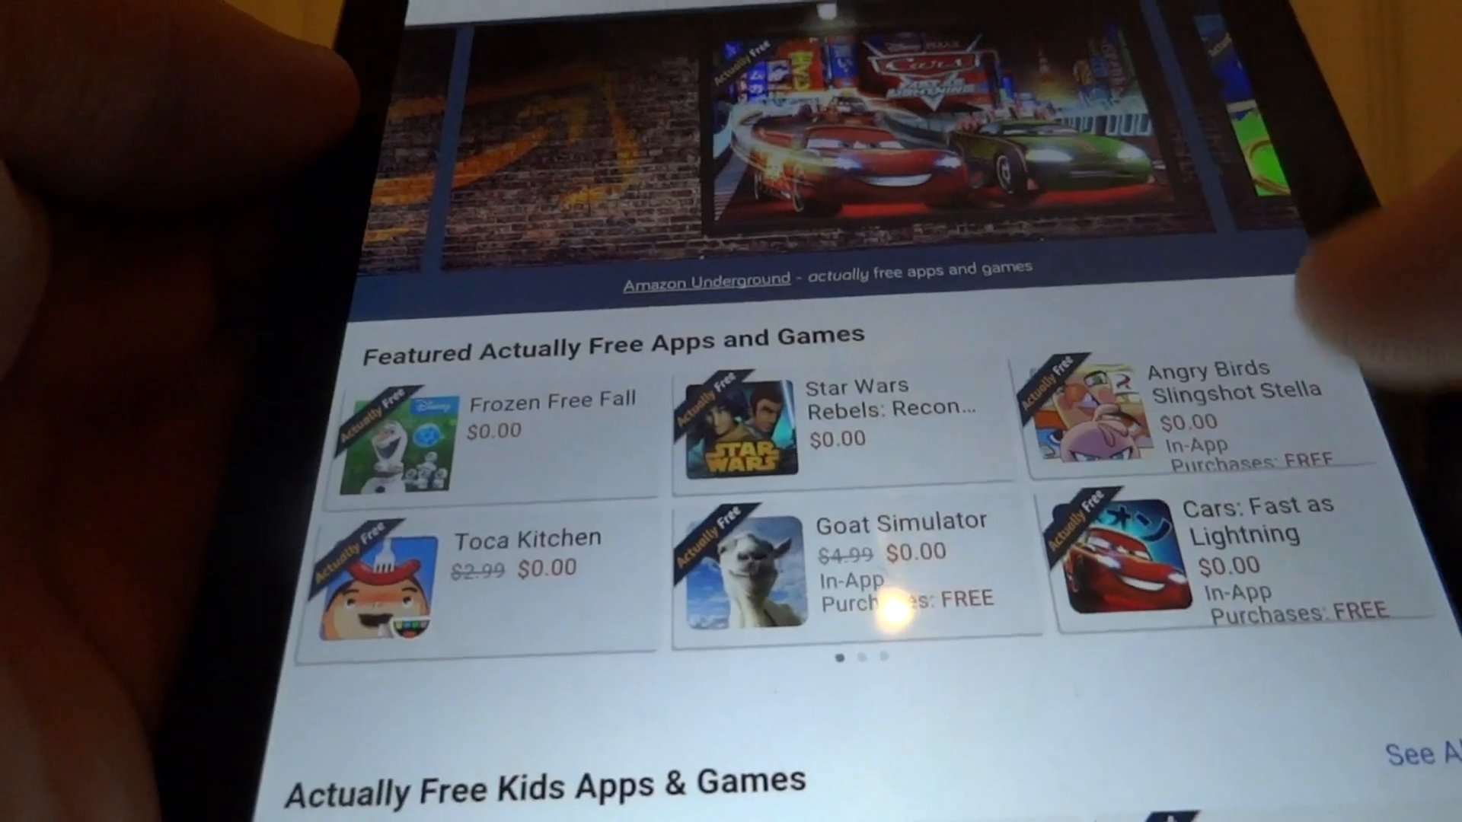
scroll(down, 3)
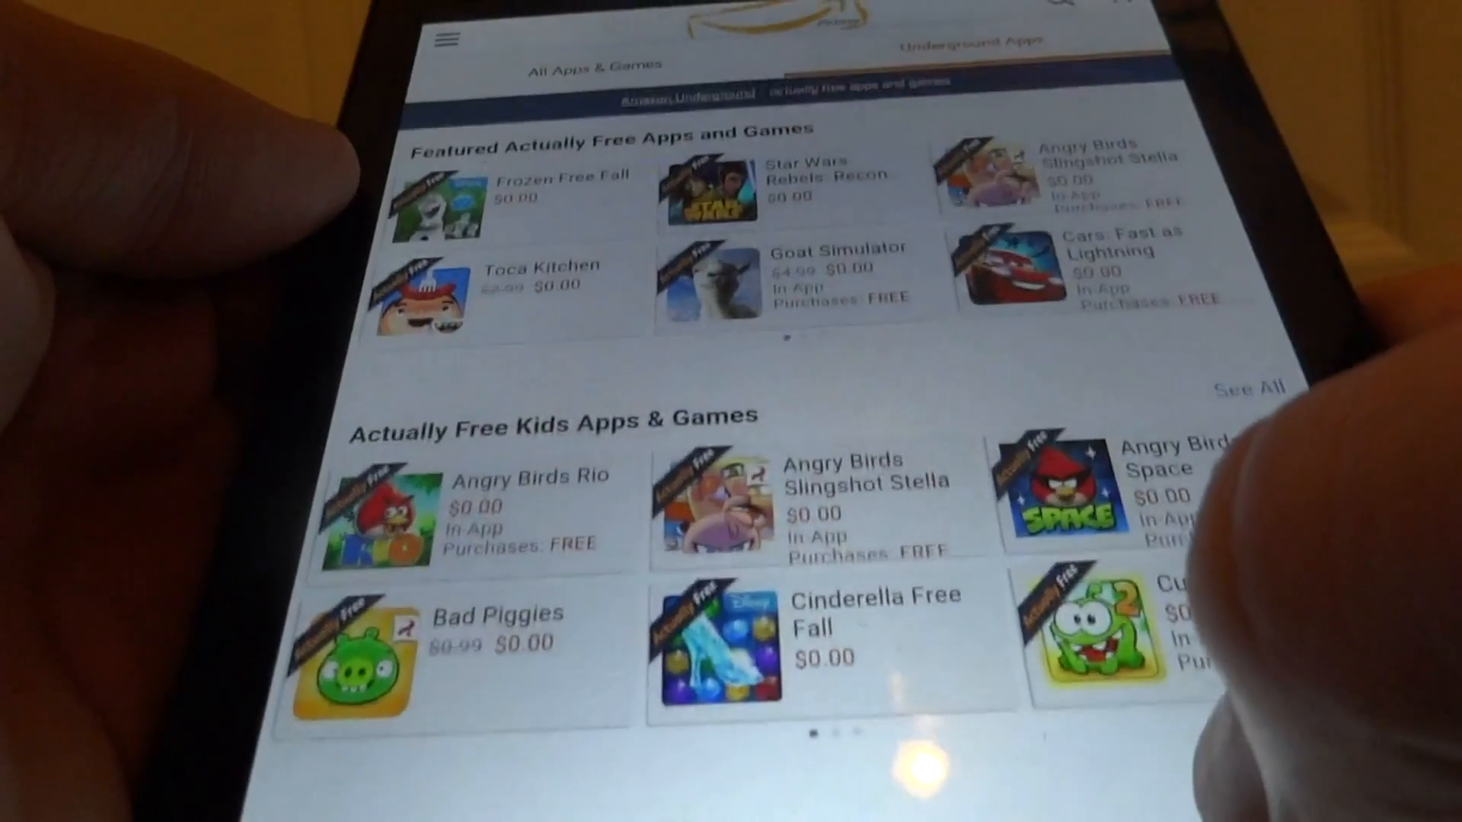
scroll(down, 3)
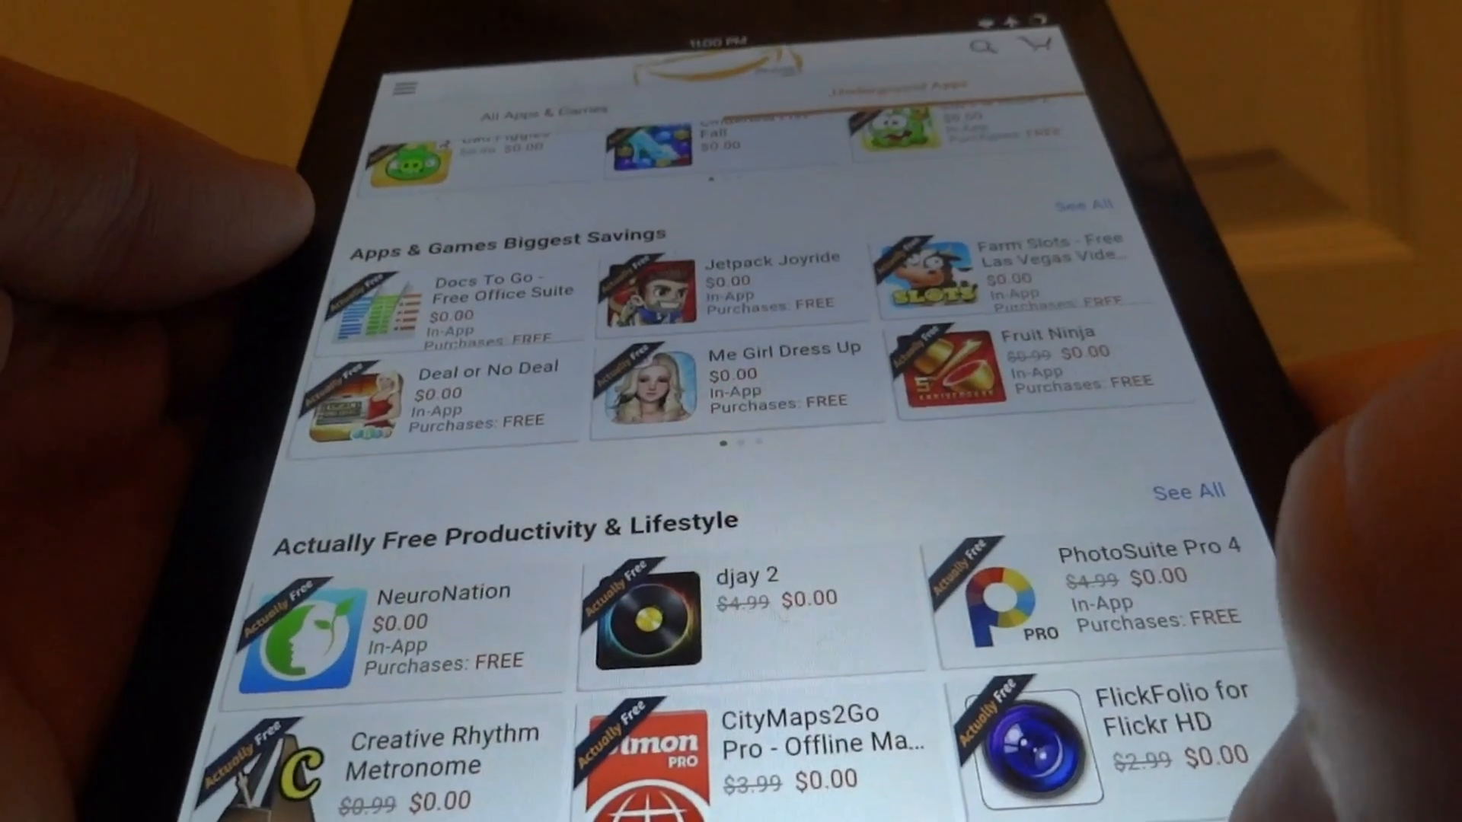
scroll(down, 3)
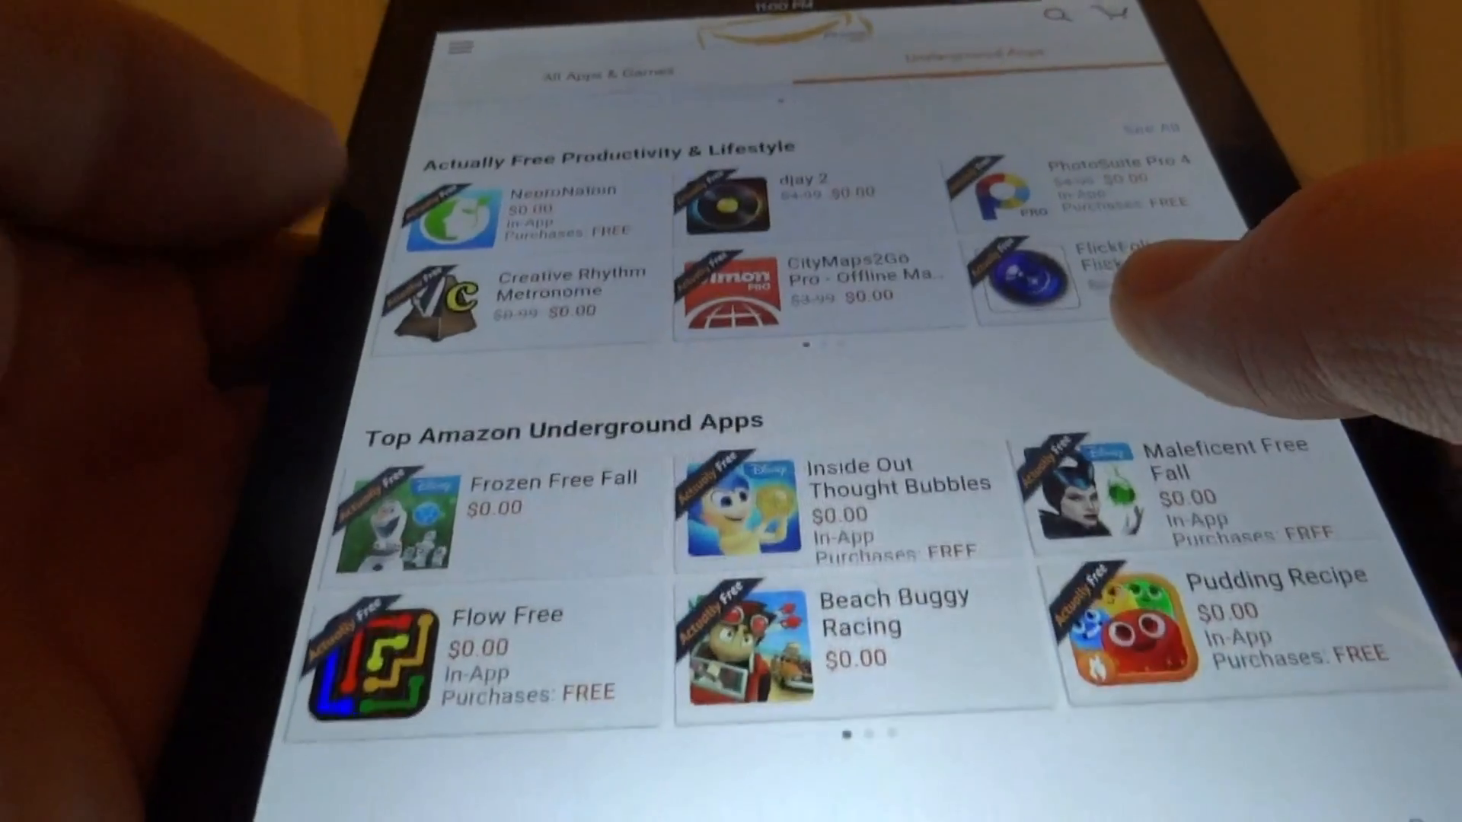
scroll(down, 3)
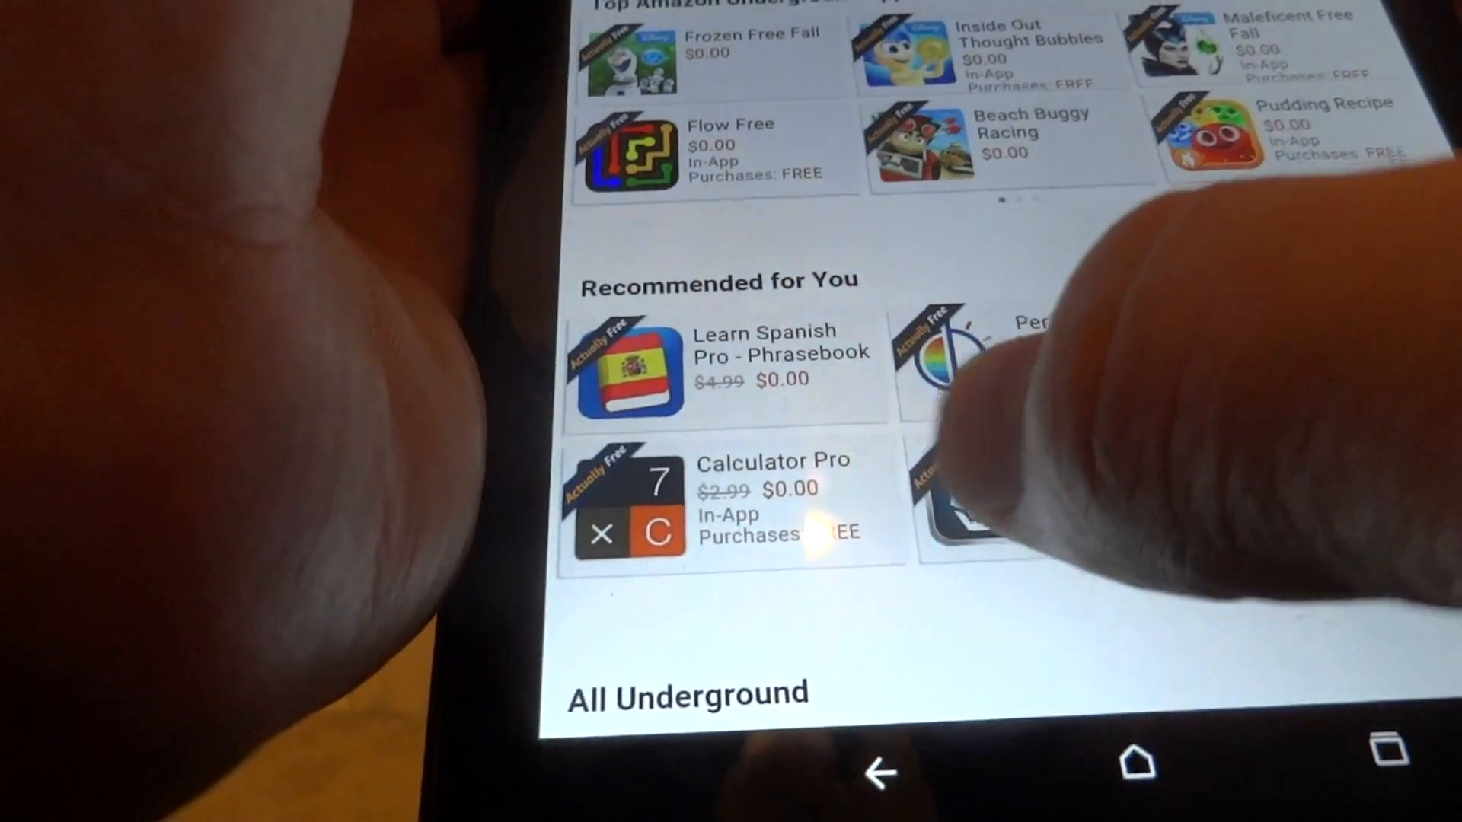
click(624, 504)
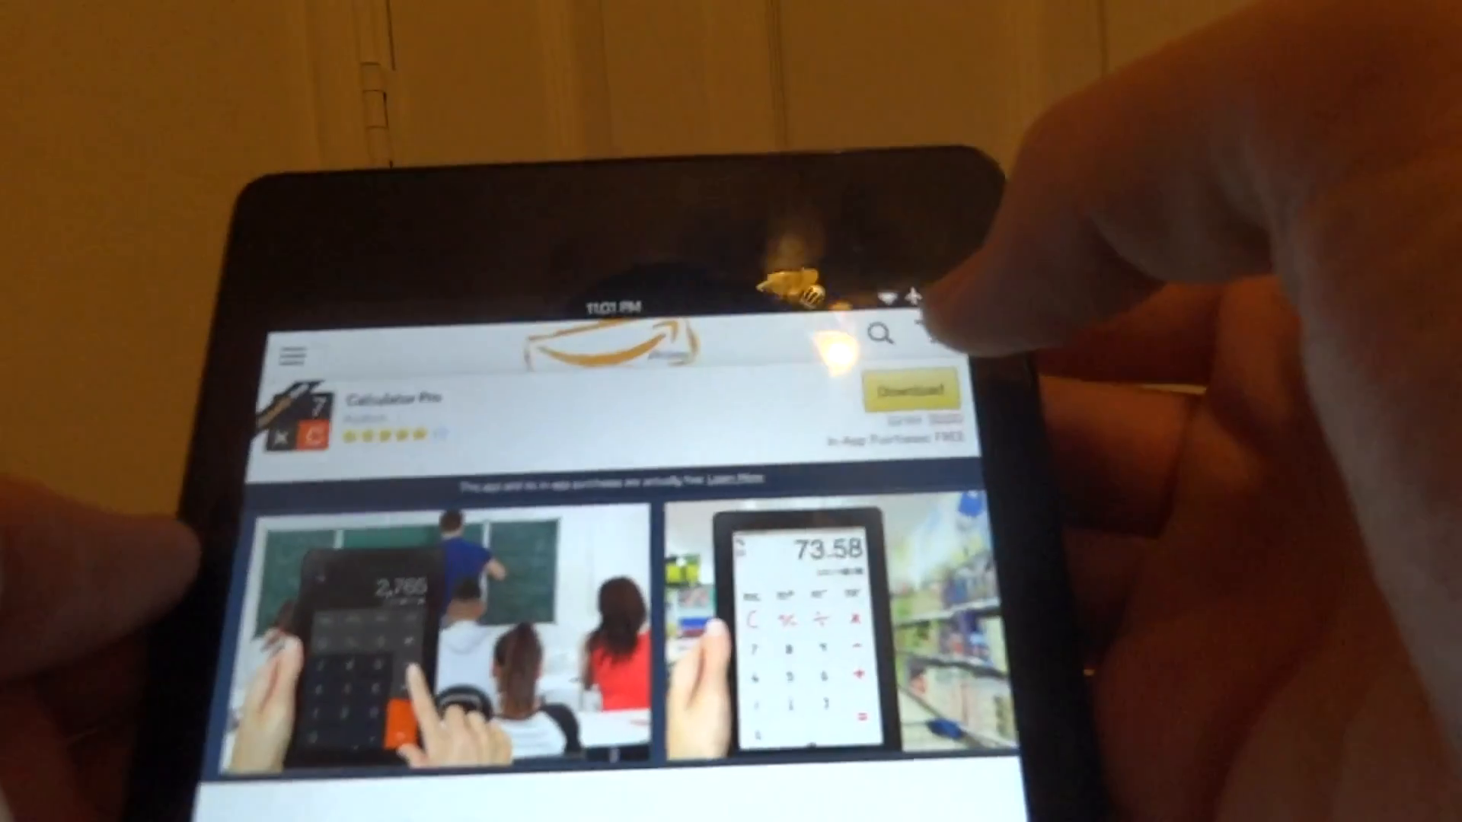
Download Calculator Pro and wait for its install prompt
click(913, 390)
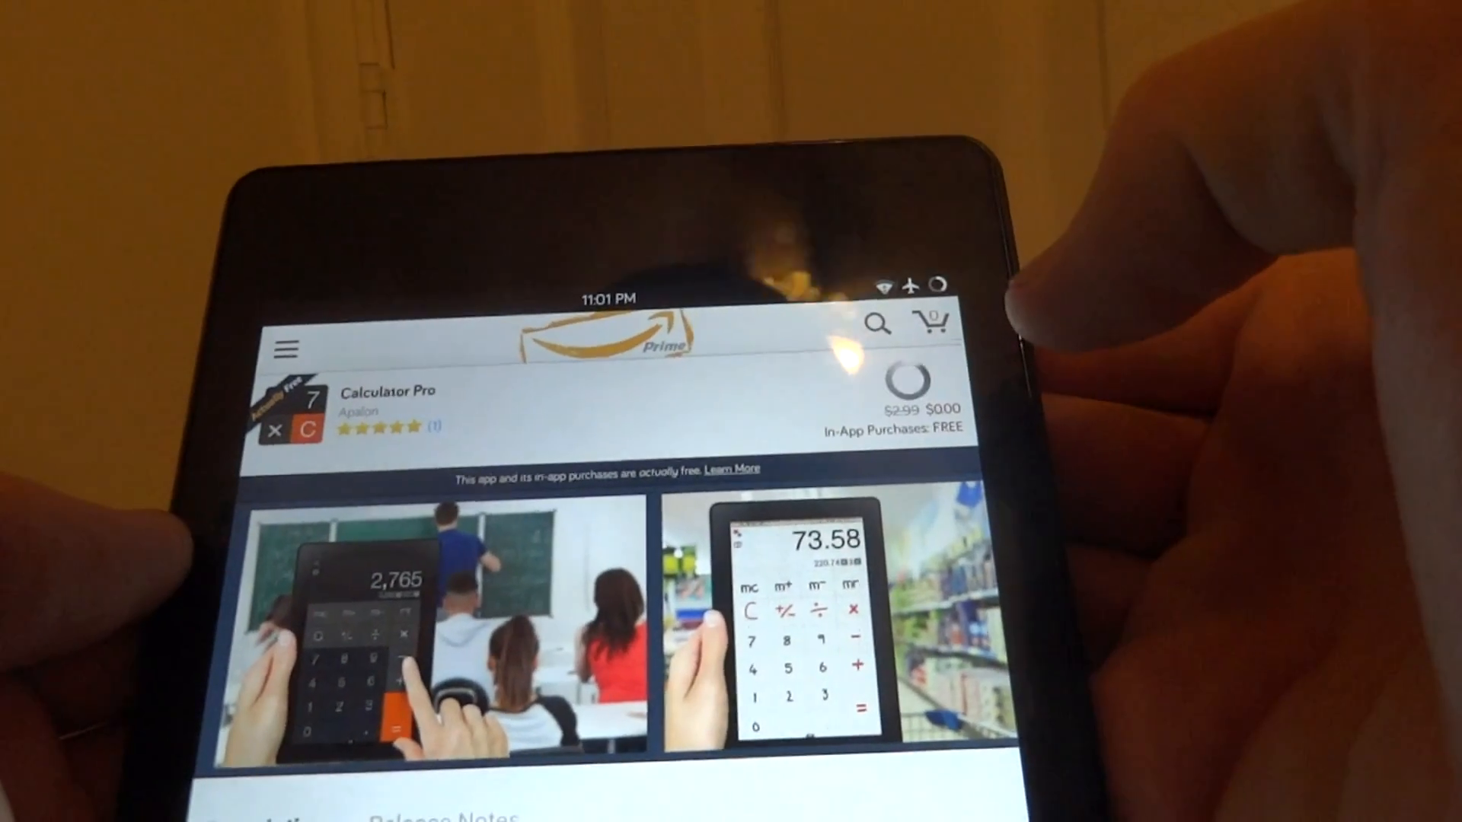
click(927, 402)
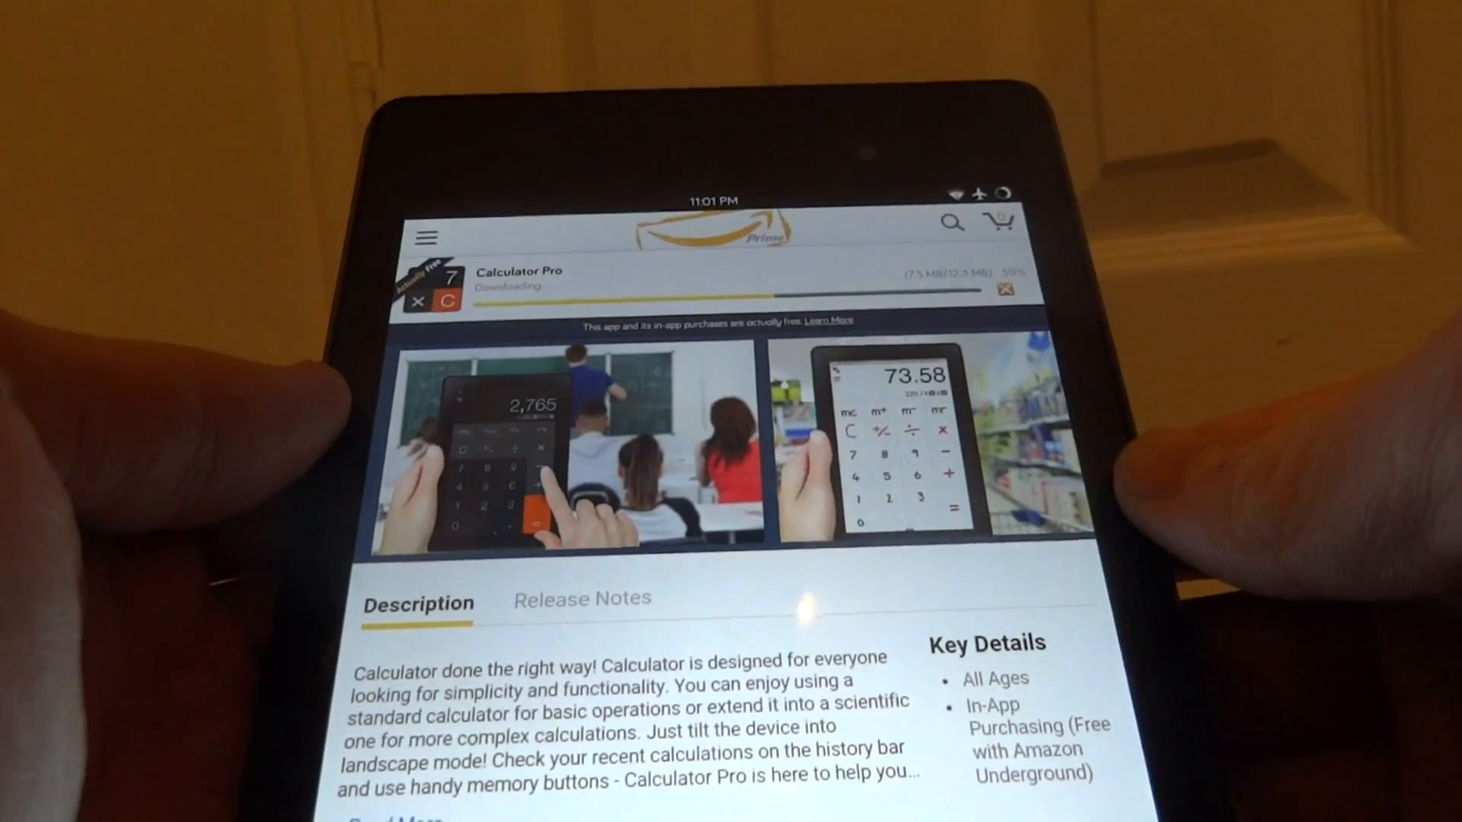
scroll(down, 3)
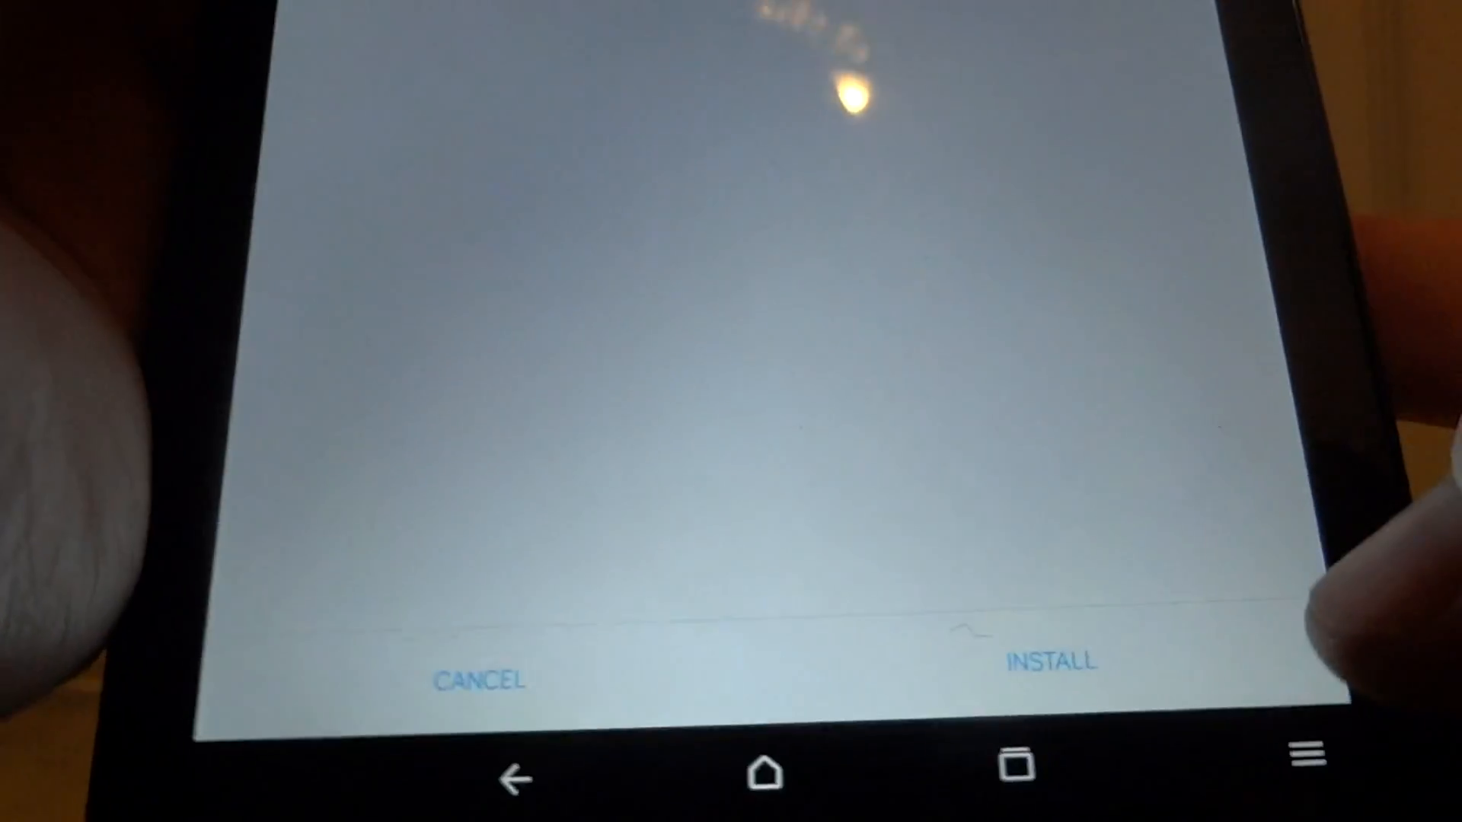
Install Calculator Pro, then close the Underground splash to show the calculator
click(1050, 664)
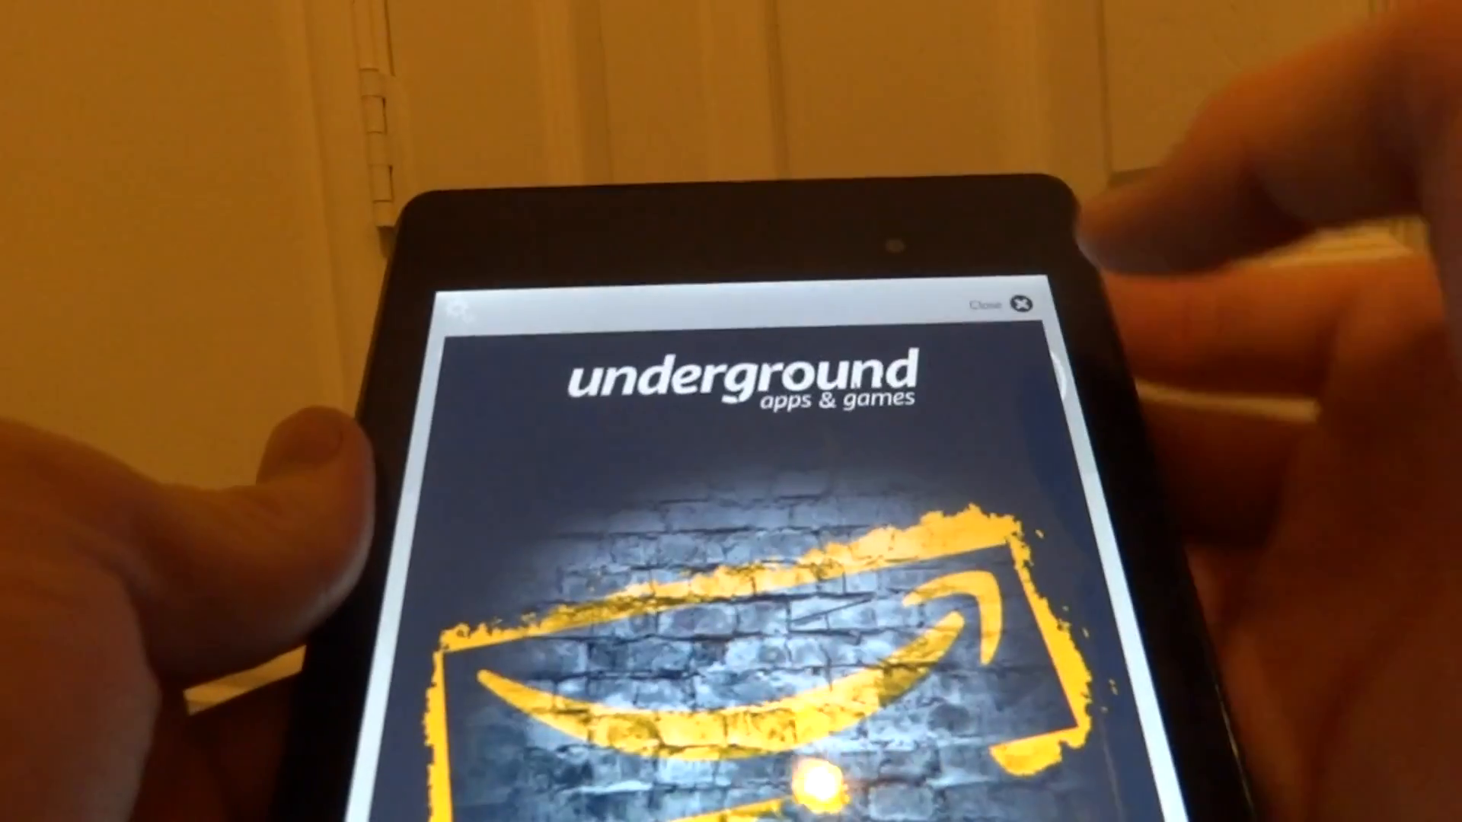
click(1014, 306)
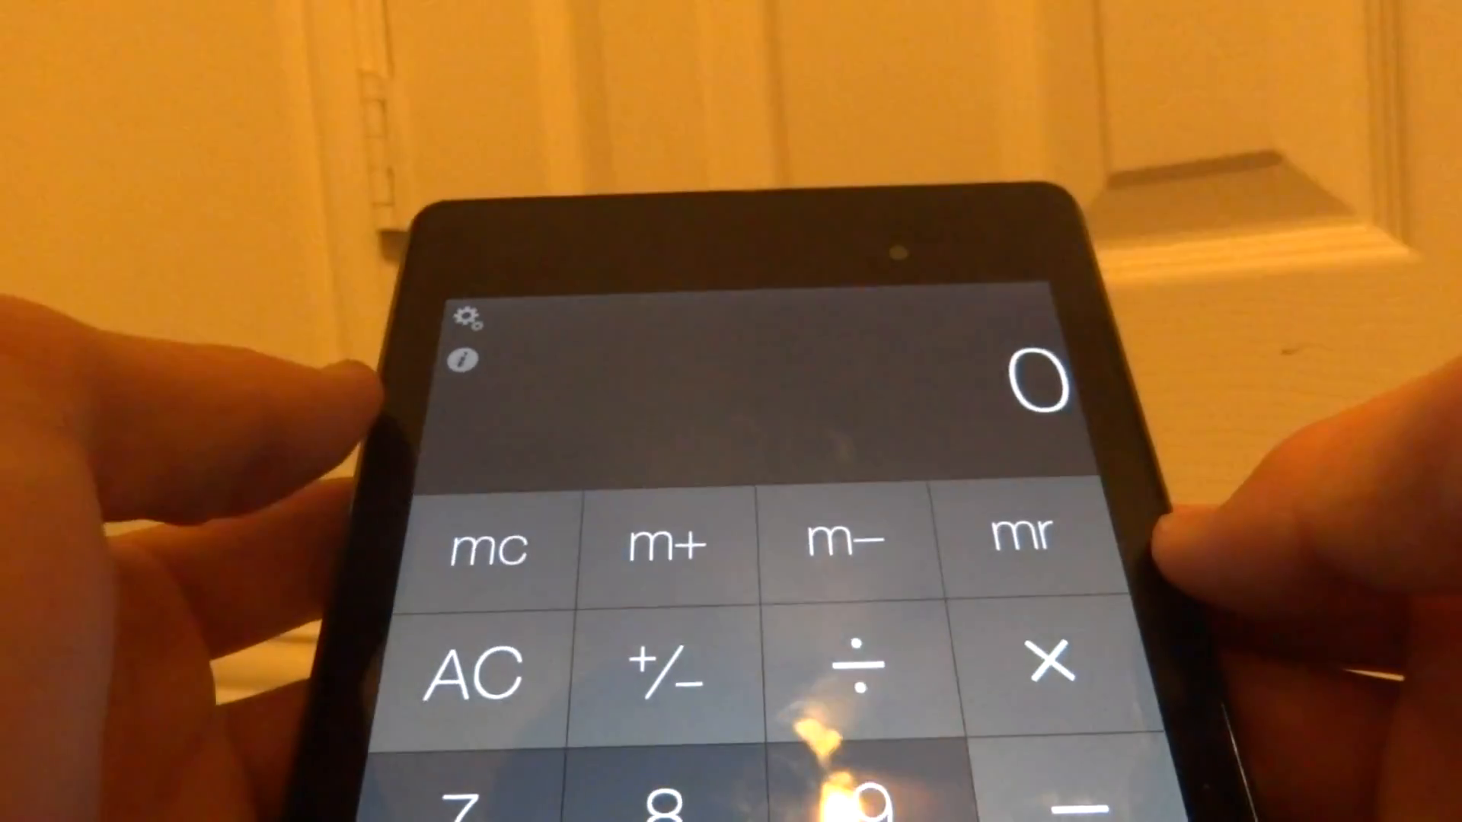